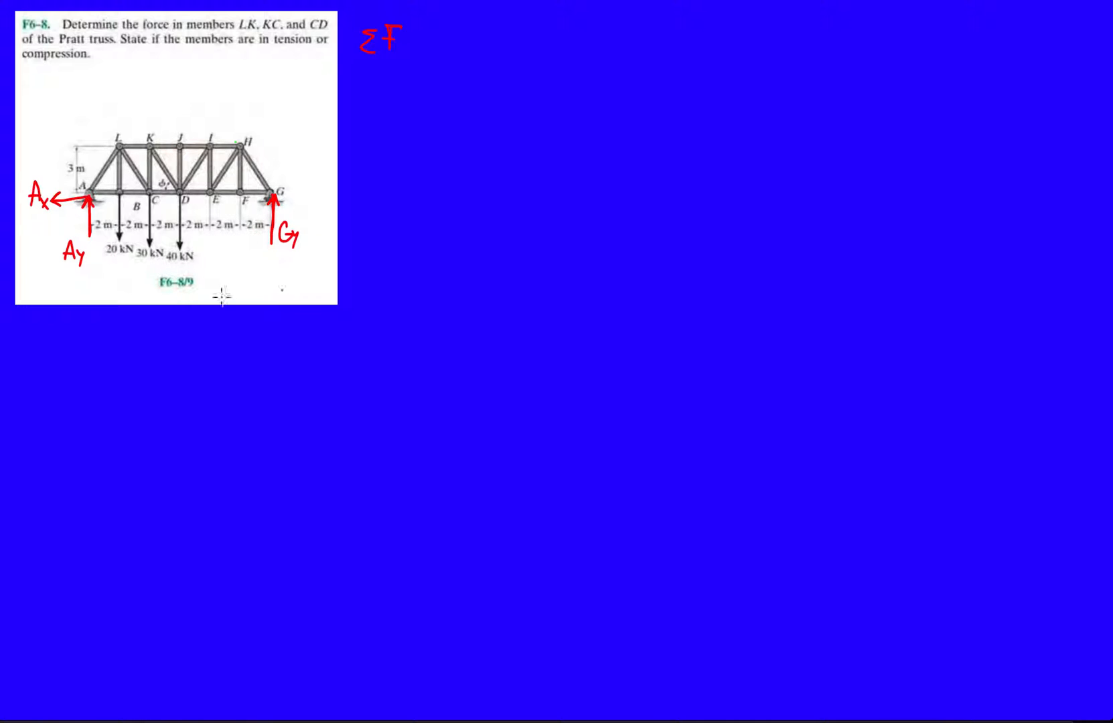
# Step: Handwrite ΣFy=0; Ay + Gy − 20 − 30 − 40 = 0 beside the problem image
pyautogui.write('ΣFy=0; Ay+')
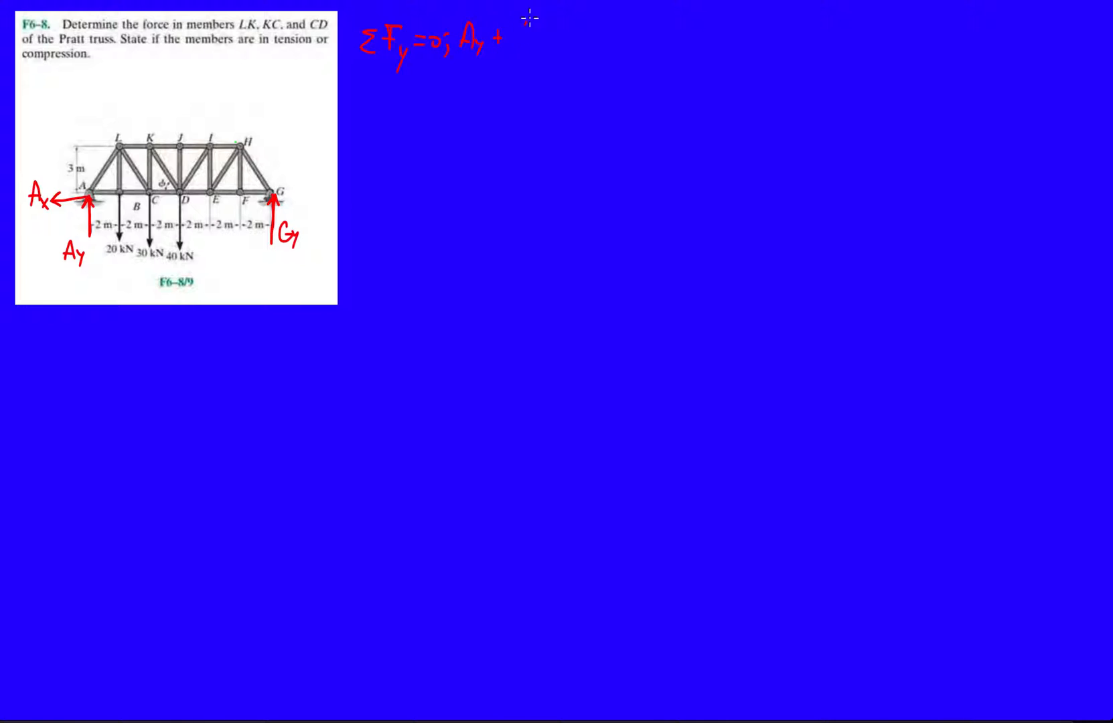
pyautogui.write('Gy')
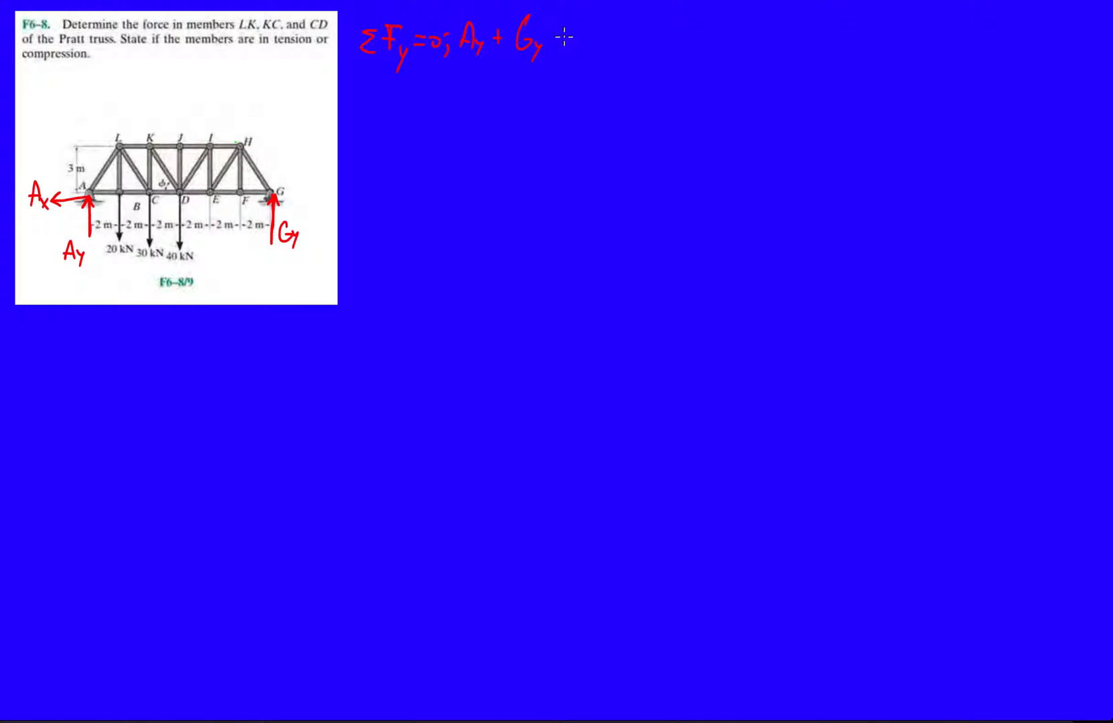
pyautogui.write('-20 -30')
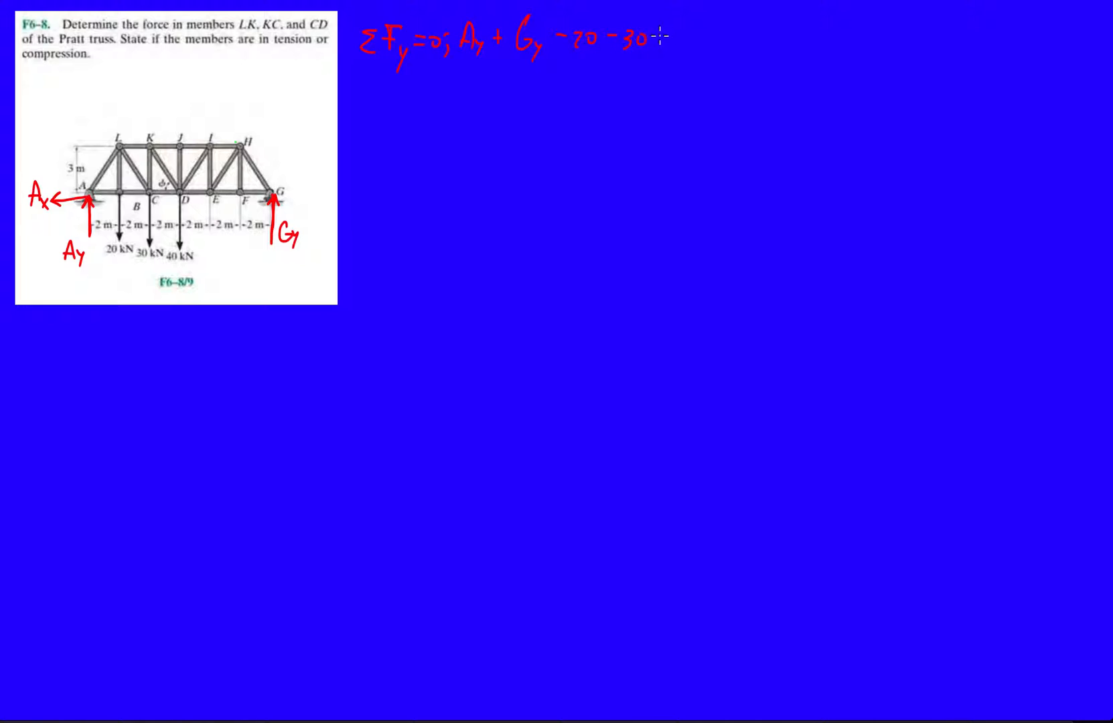
pyautogui.write('-40')
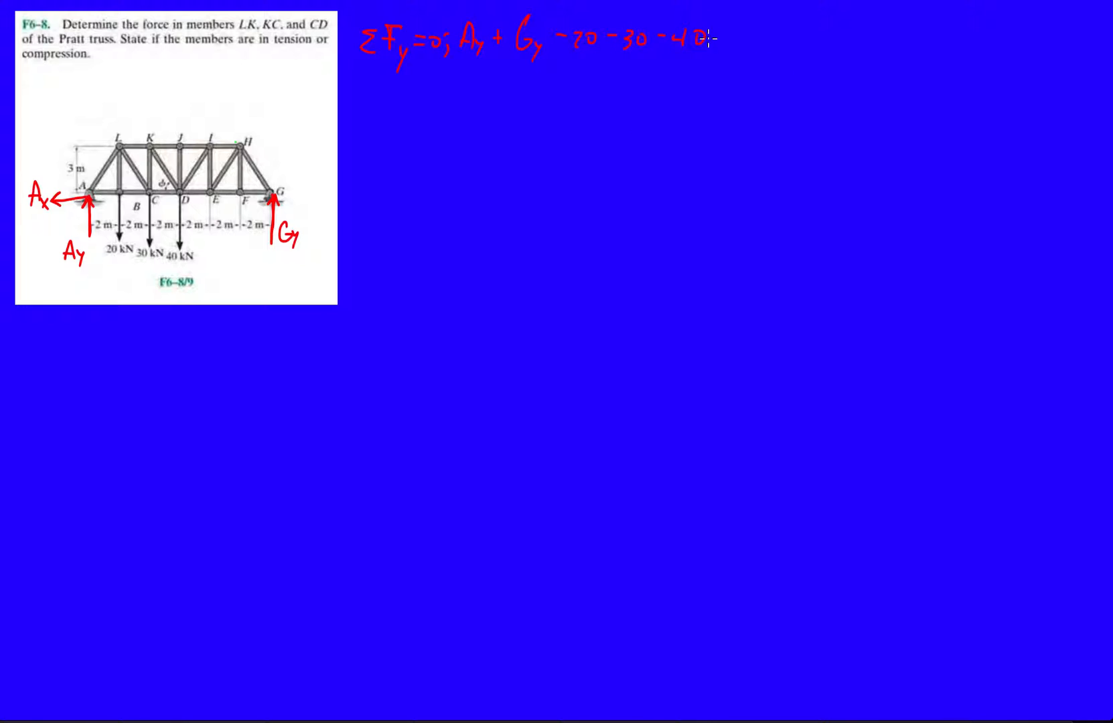
pyautogui.write('=0')
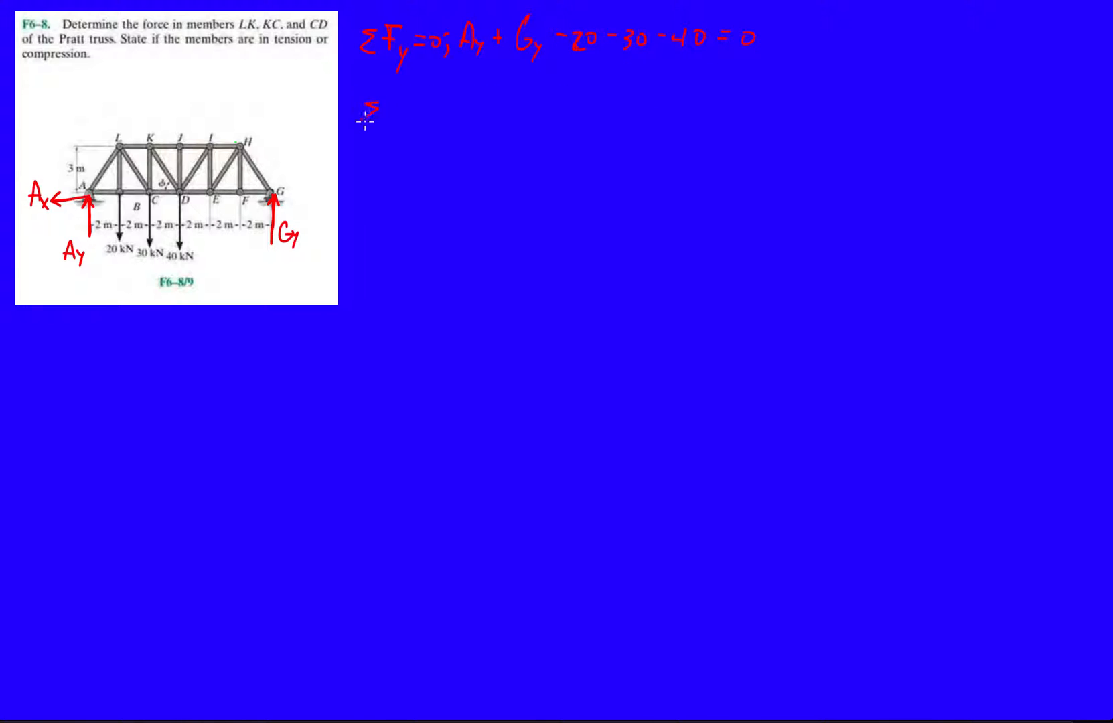
# Step: Write ΣM_A=0; −20(2) − 30(4) − 40(6) below the first equation
pyautogui.write('ΣM_A')
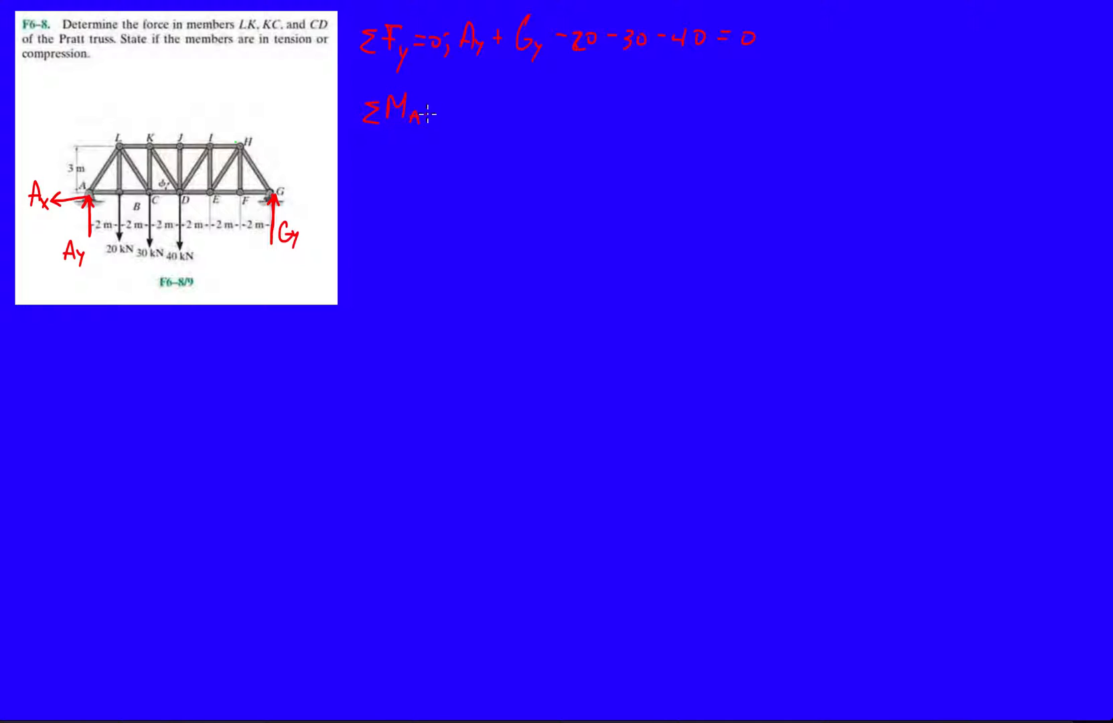
pyautogui.write('=0;')
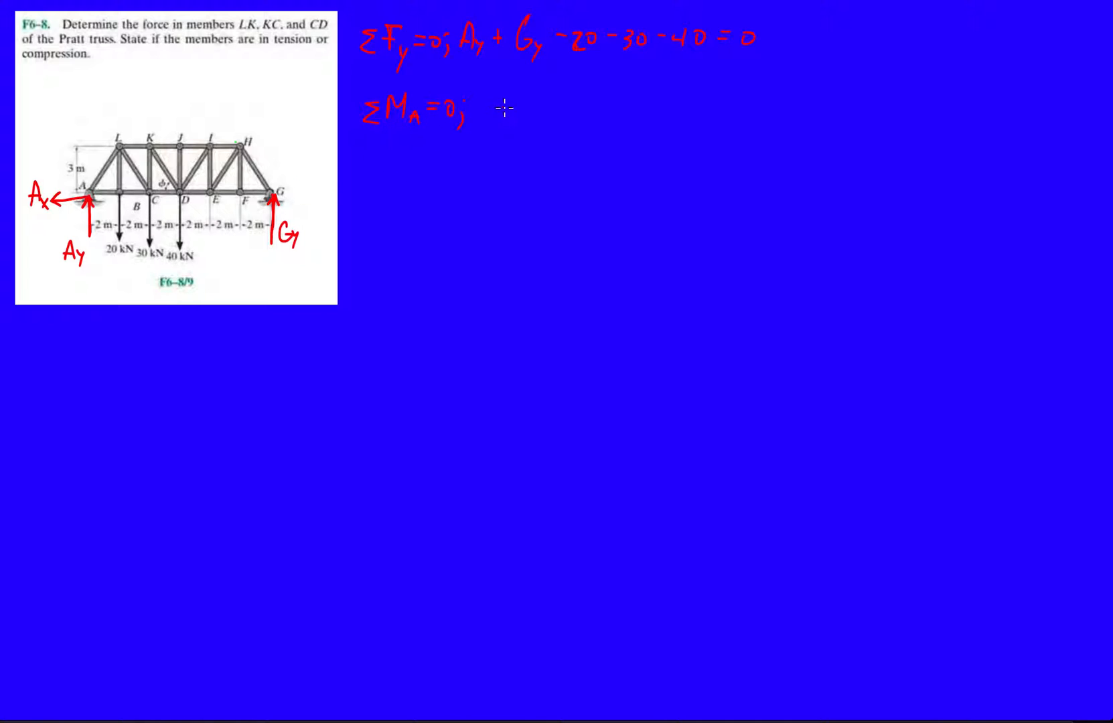
pyautogui.moveTo(498, 130)
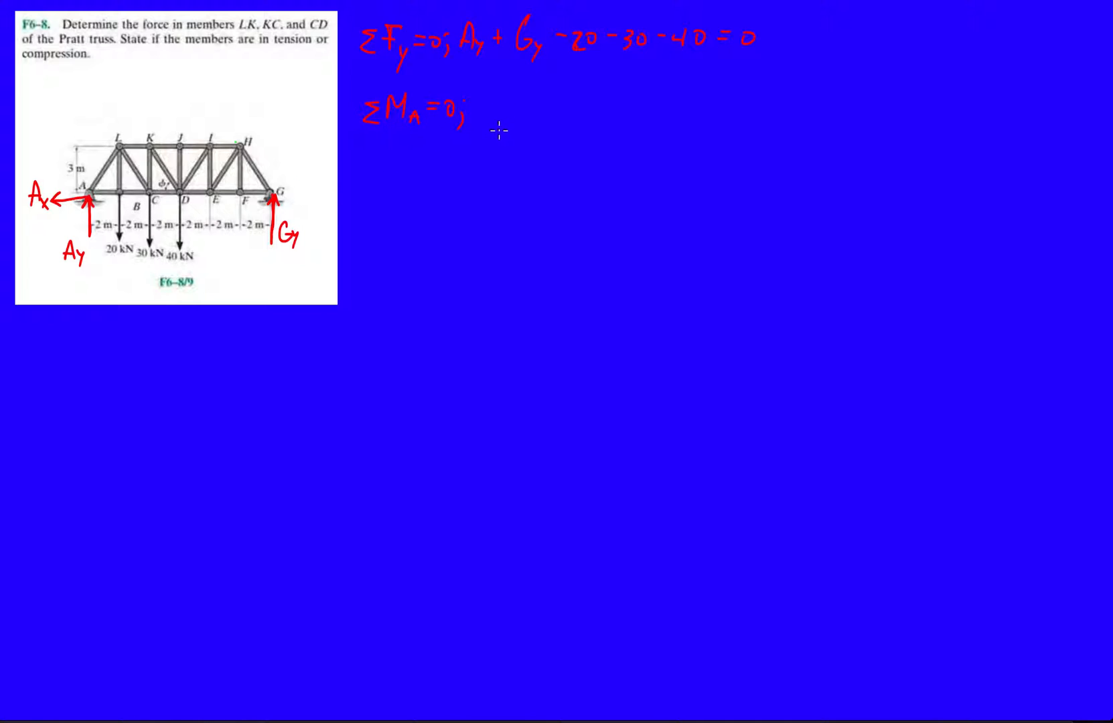
pyautogui.write('-2')
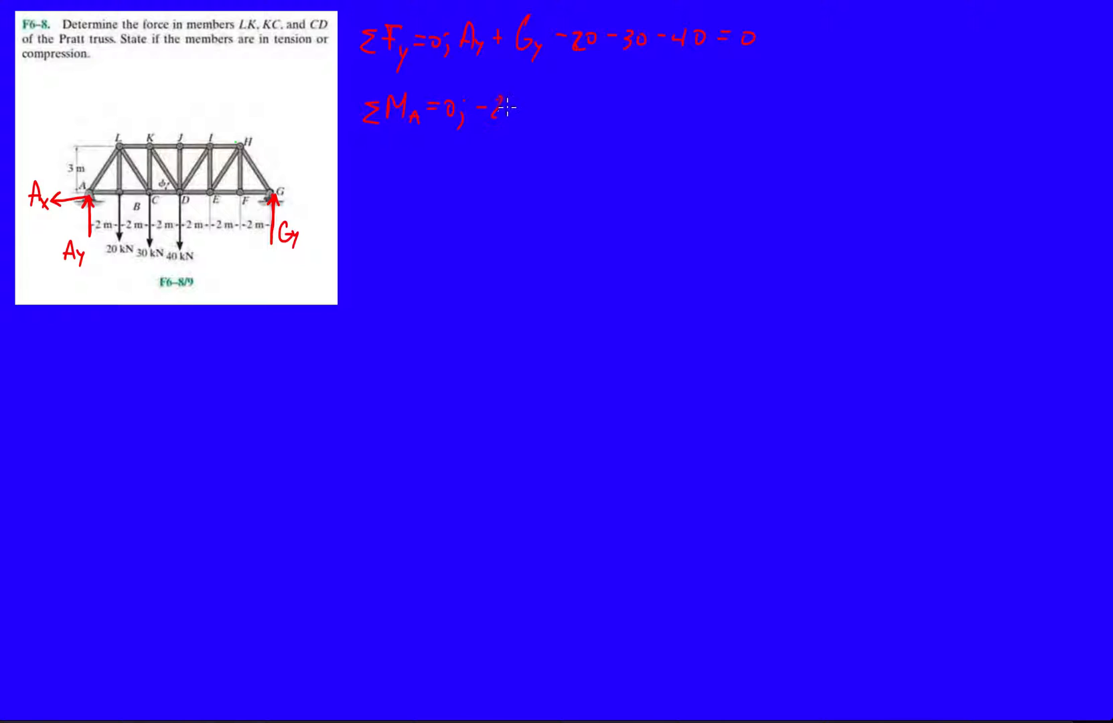
pyautogui.write('-20(2')
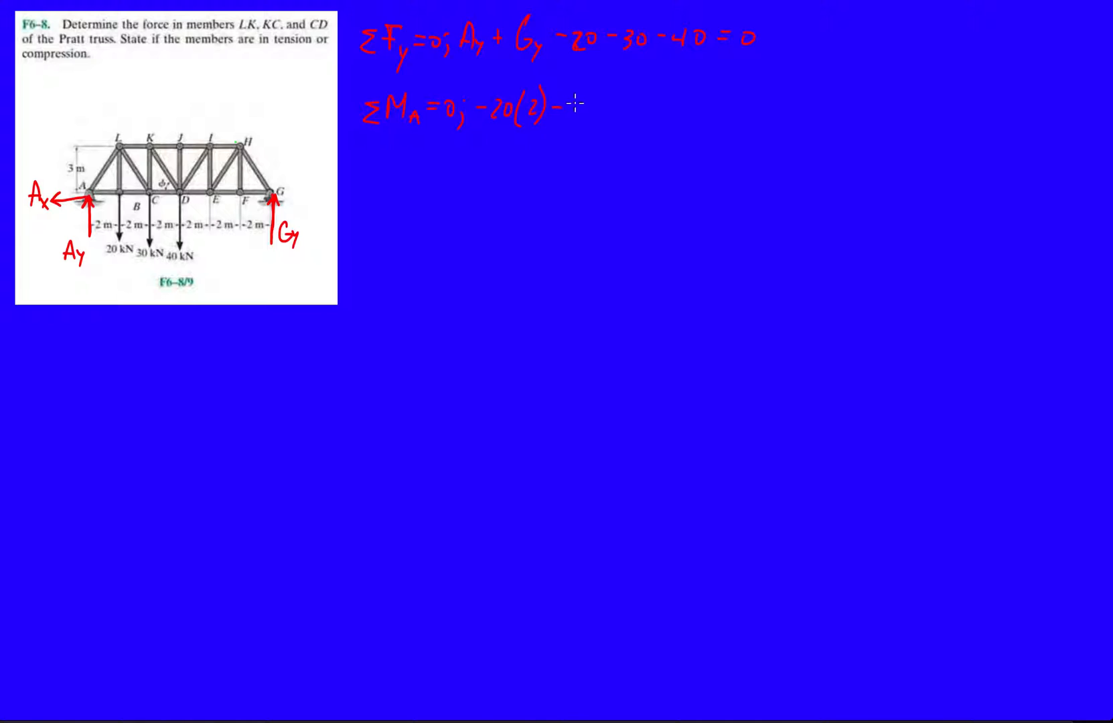
pyautogui.write('-30(')
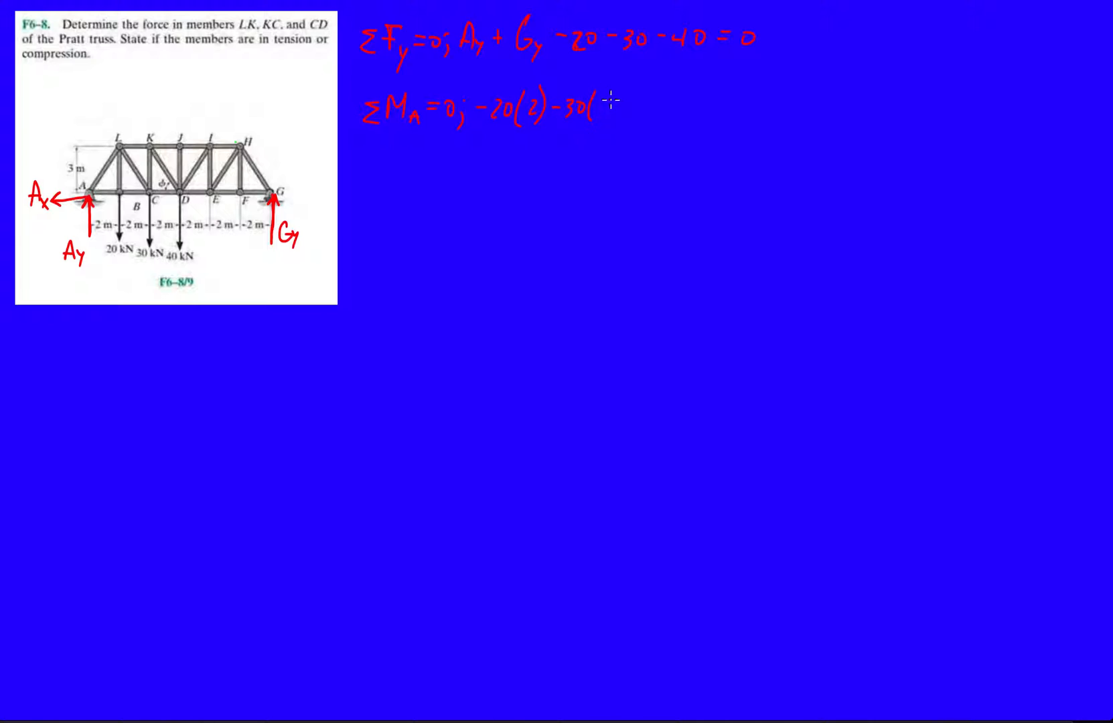
pyautogui.write('4)')
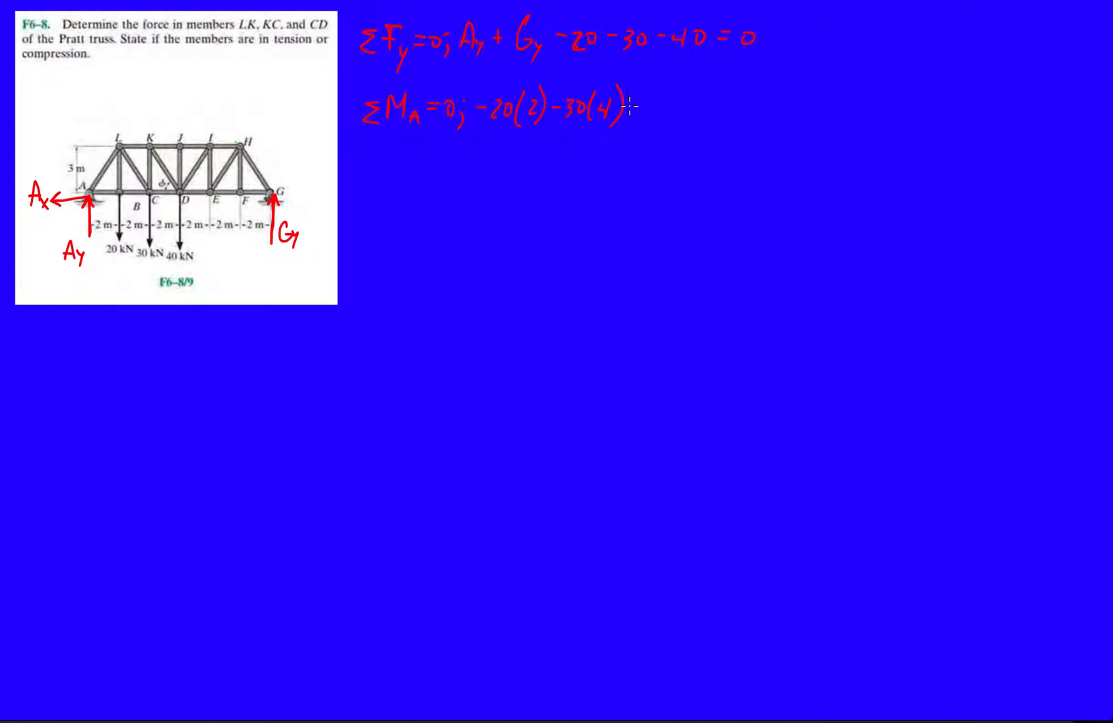
pyautogui.write('-40(6)')
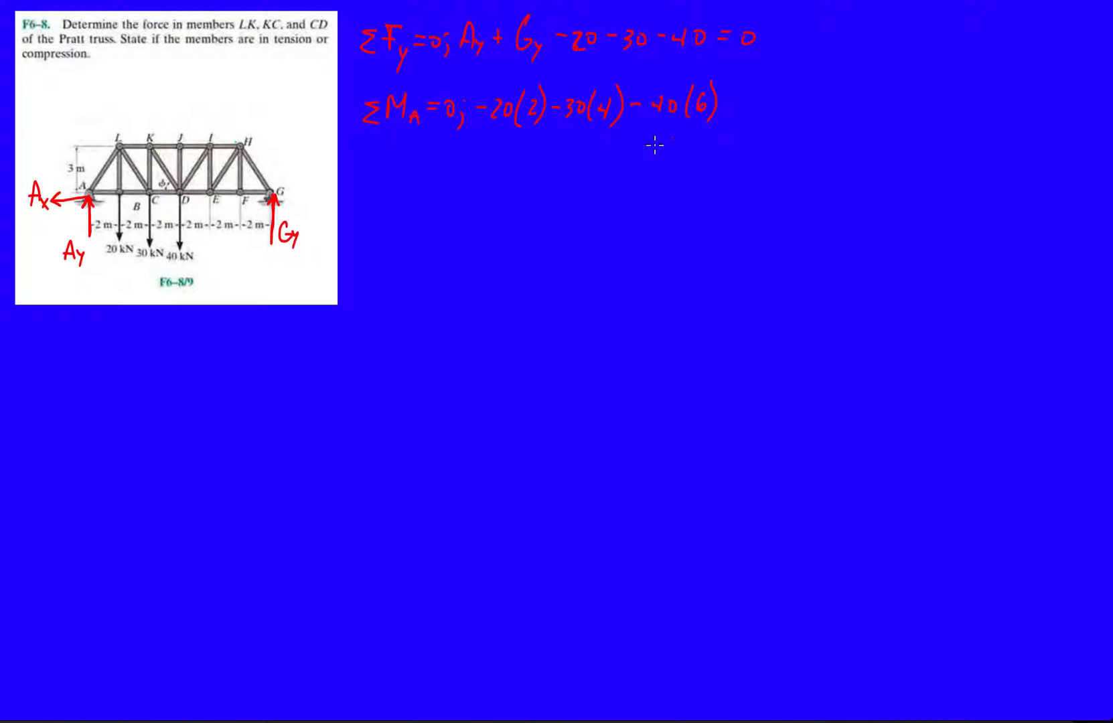
pyautogui.moveTo(260, 193)
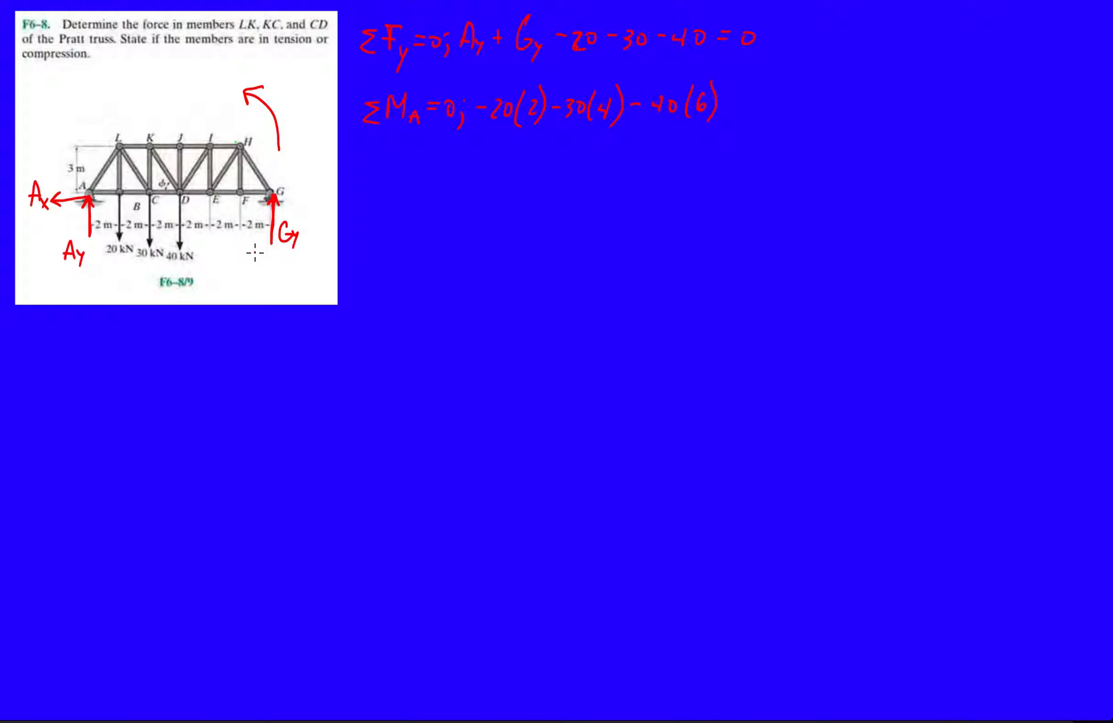
pyautogui.moveTo(645, 170)
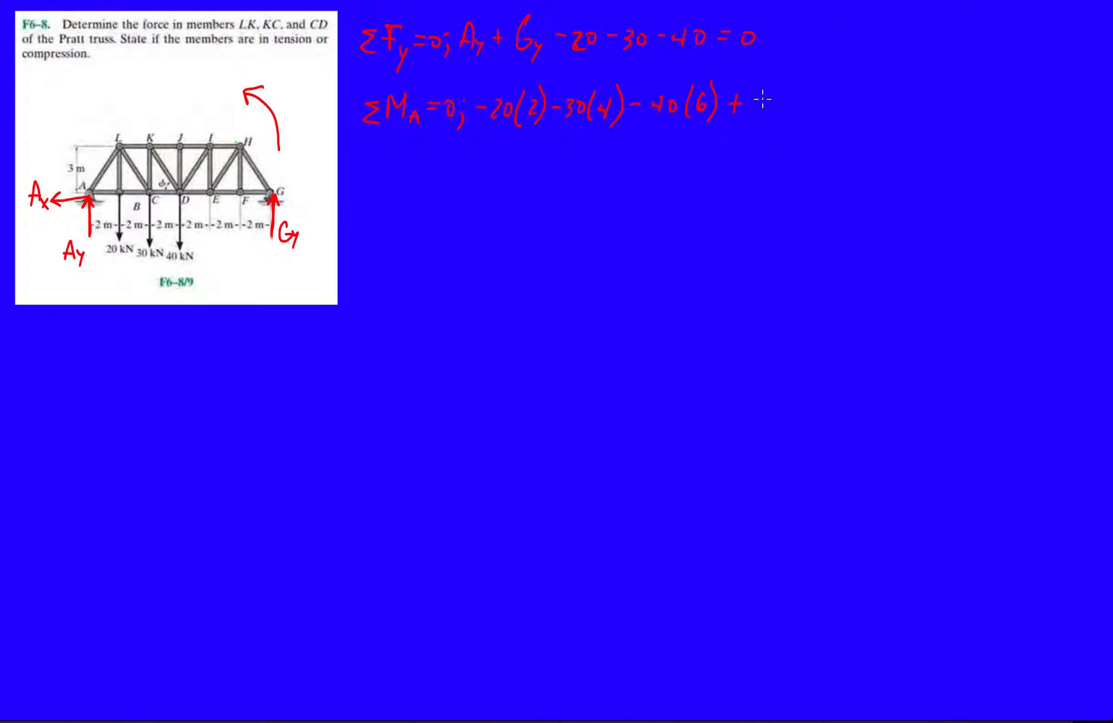
# Step: Add +12Gy = 0, then write results Gy = 33.33 kN and Ay = 56.67 kN
pyautogui.write('12Gy=0')
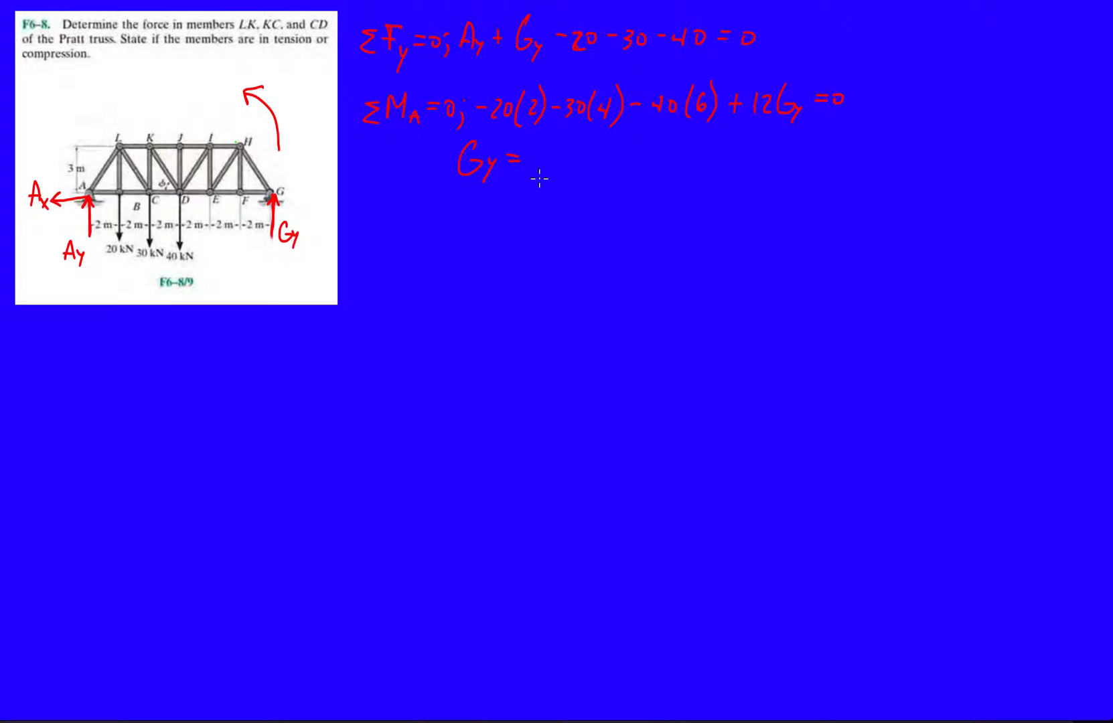
pyautogui.moveTo(625, 233)
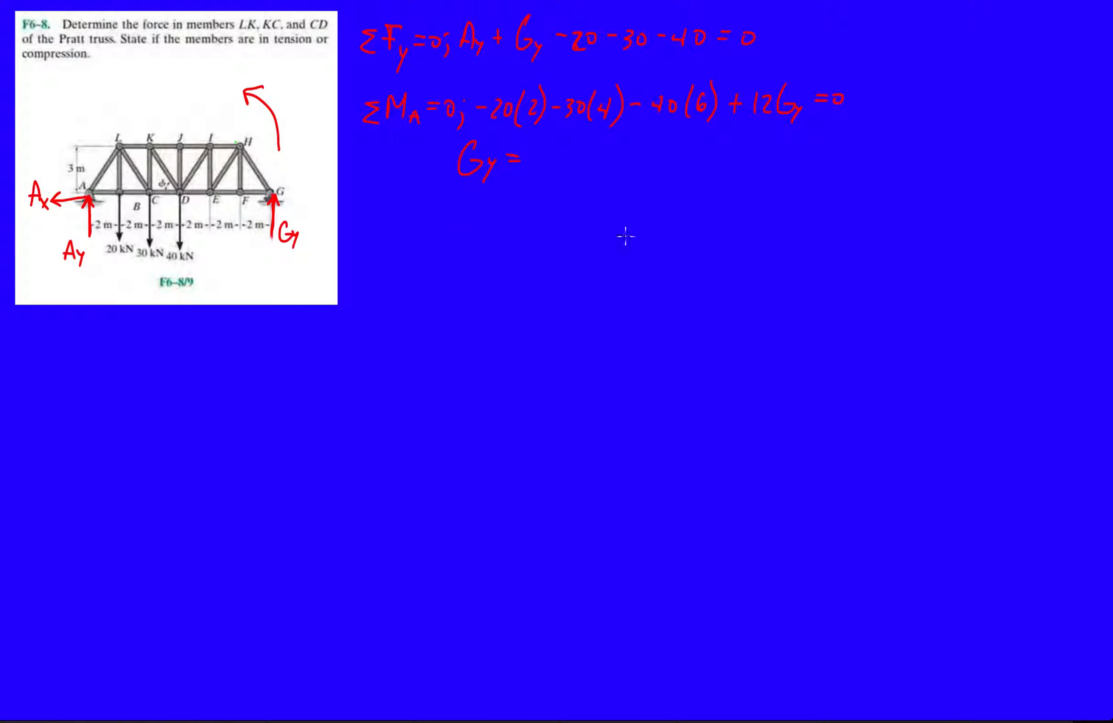
pyautogui.write('33.33 kN')
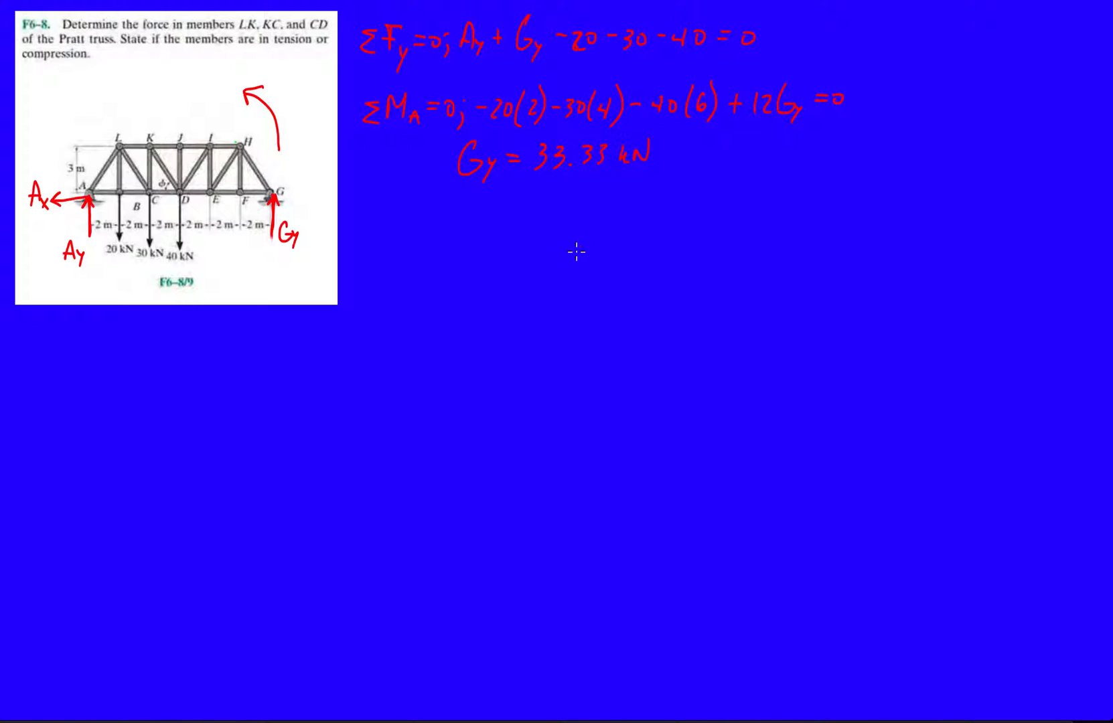
pyautogui.write('Ay = 56.67 kN')
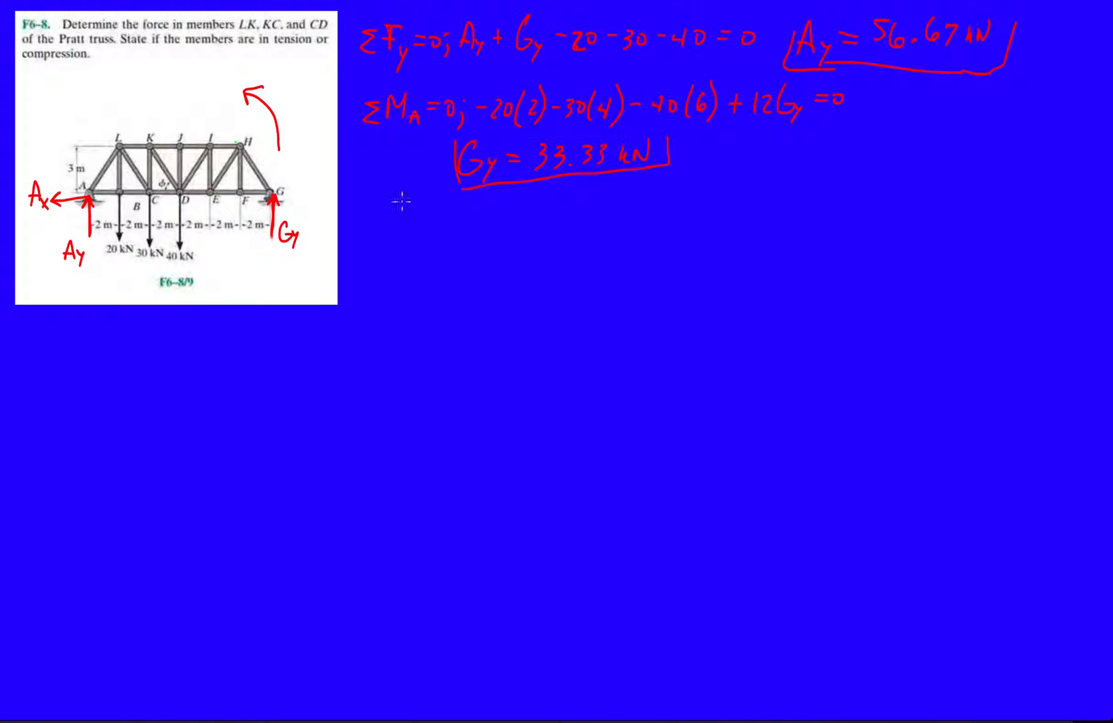
pyautogui.moveTo(188, 110)
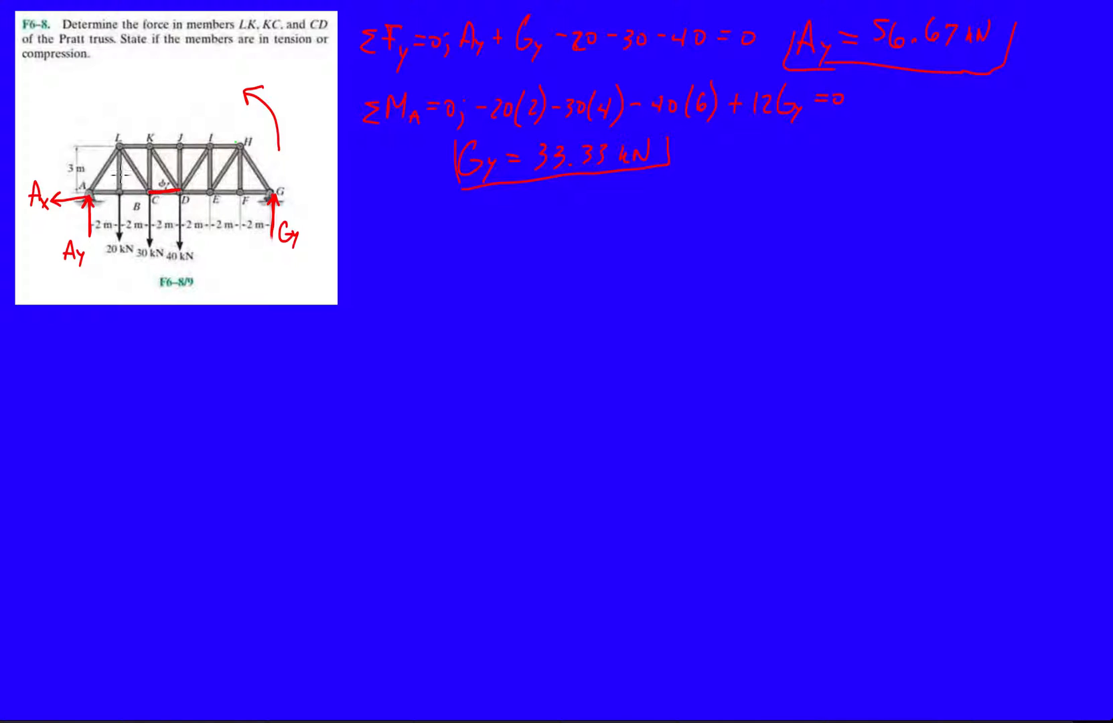
pyautogui.moveTo(97, 199)
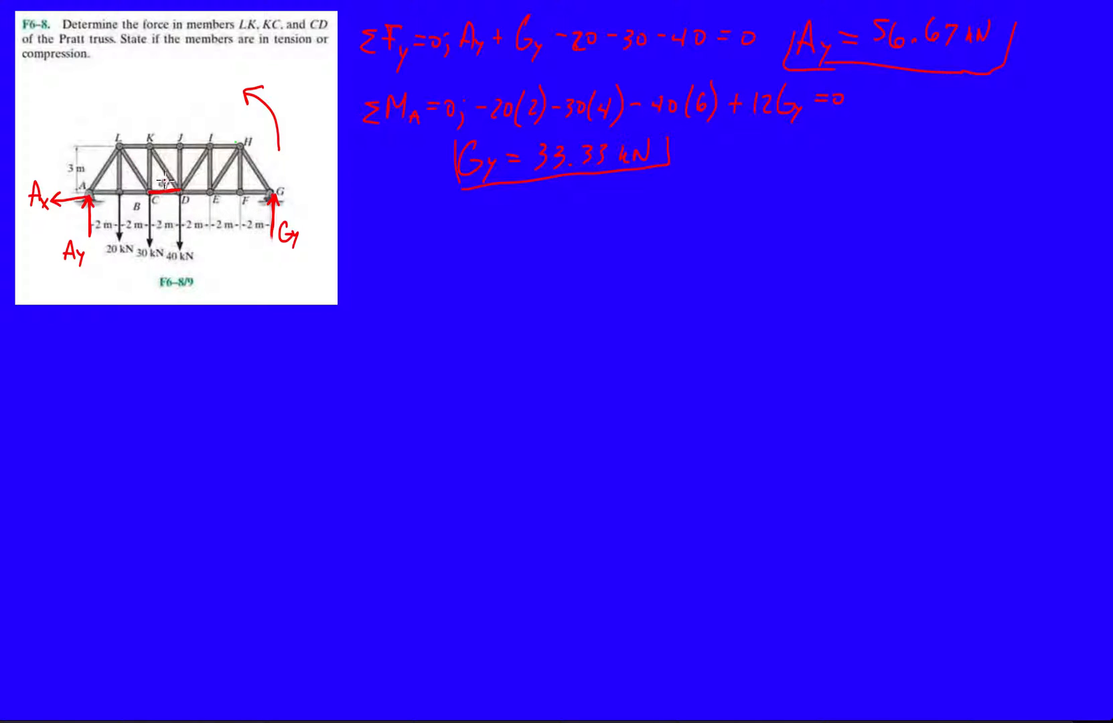
# Step: Start writing the angle expression φ = tan⁻¹( above the truss
pyautogui.write('Φ=tⁱ')
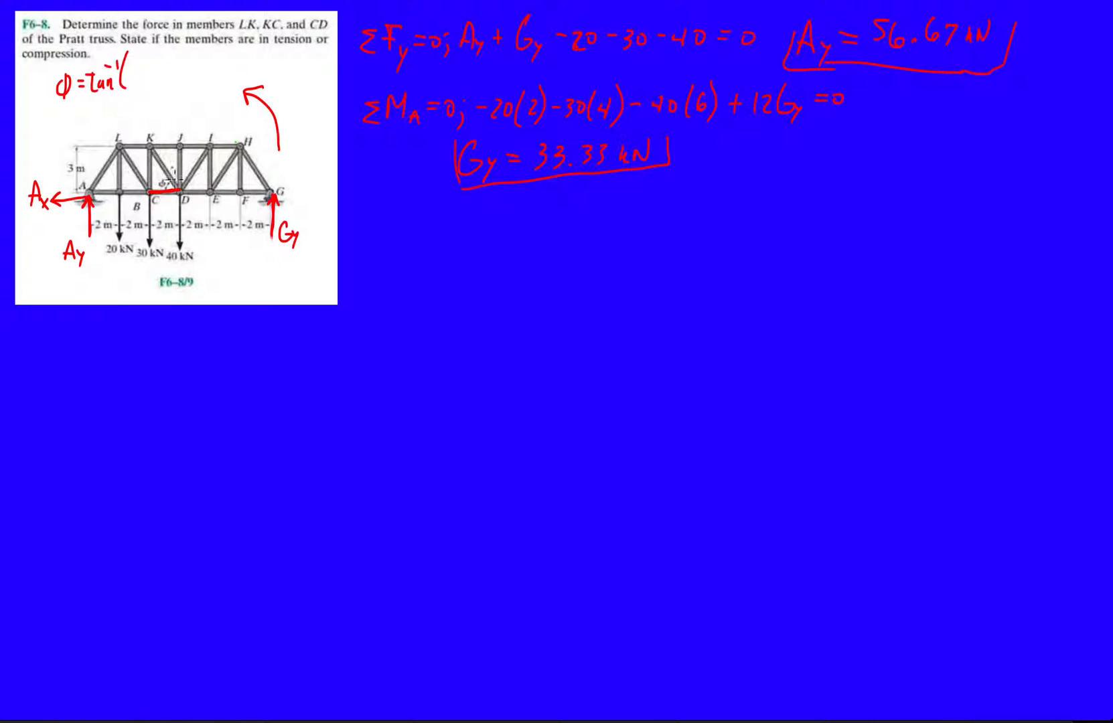
# Step: Finish φ = tan⁻¹(3/2) = 56.3° and highlight members KC and LK in red
pyautogui.write('3/2)=')
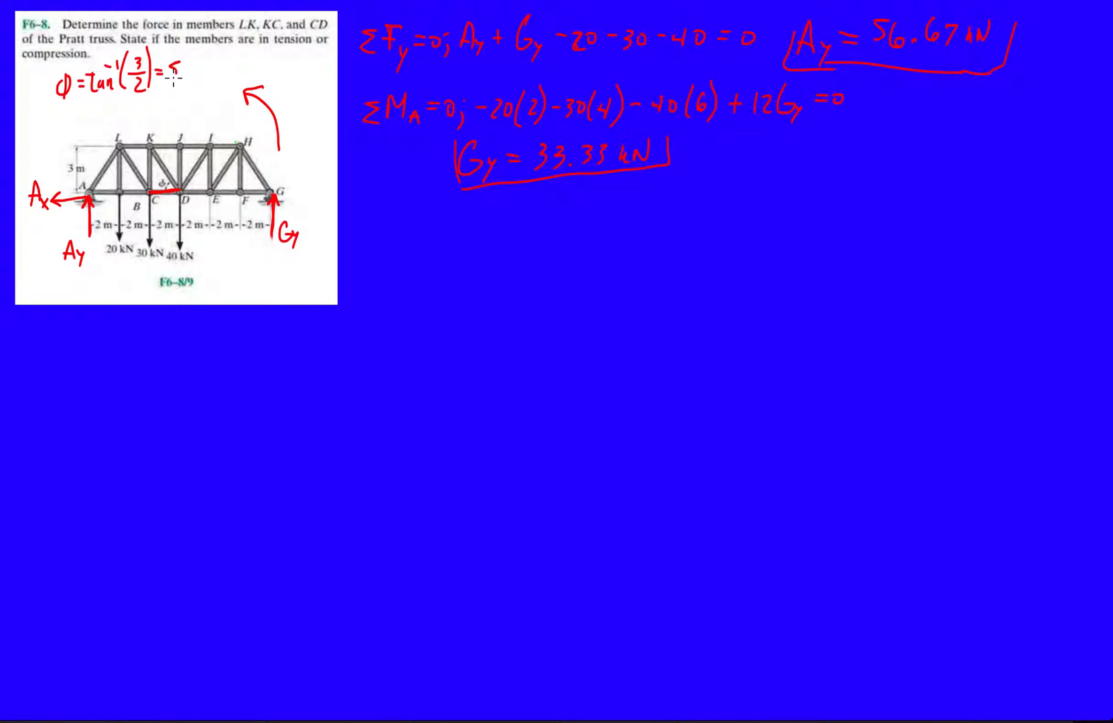
pyautogui.write('56')
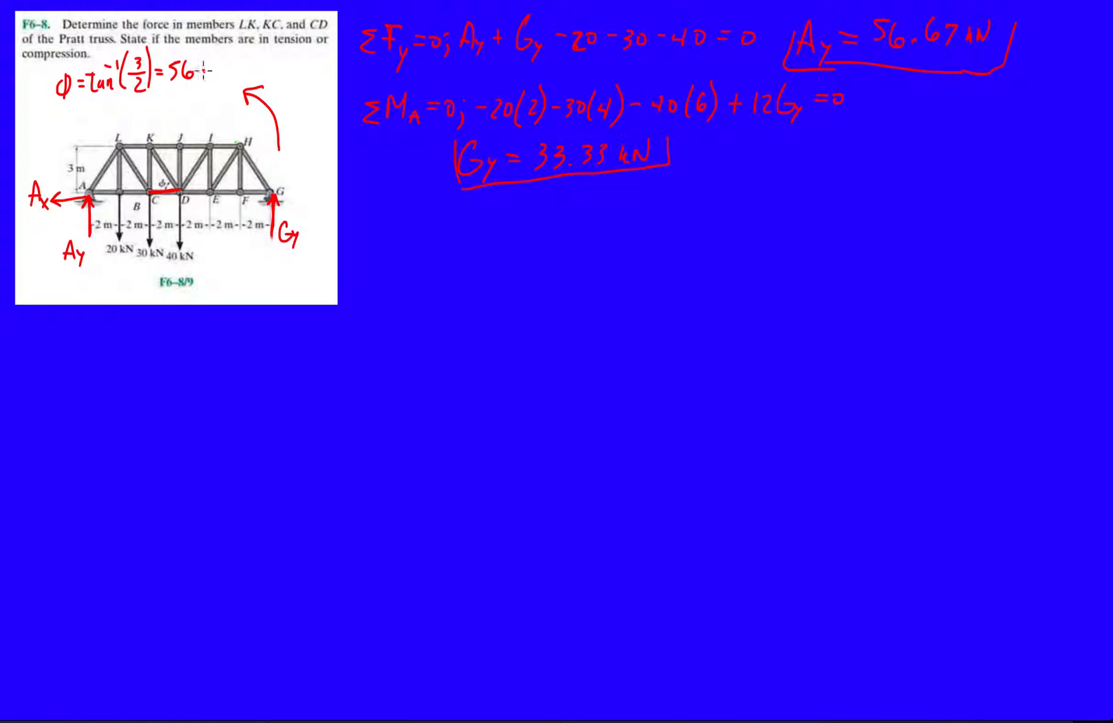
pyautogui.write('.3°')
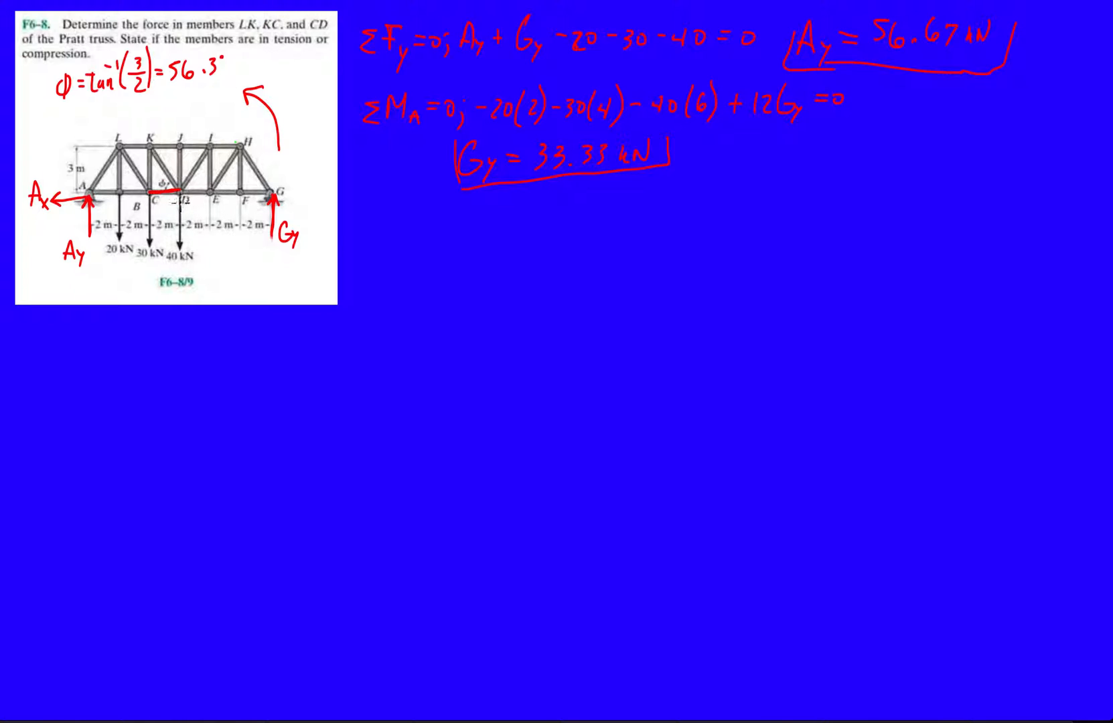
pyautogui.moveTo(153, 145); pyautogui.dragTo(152, 191)
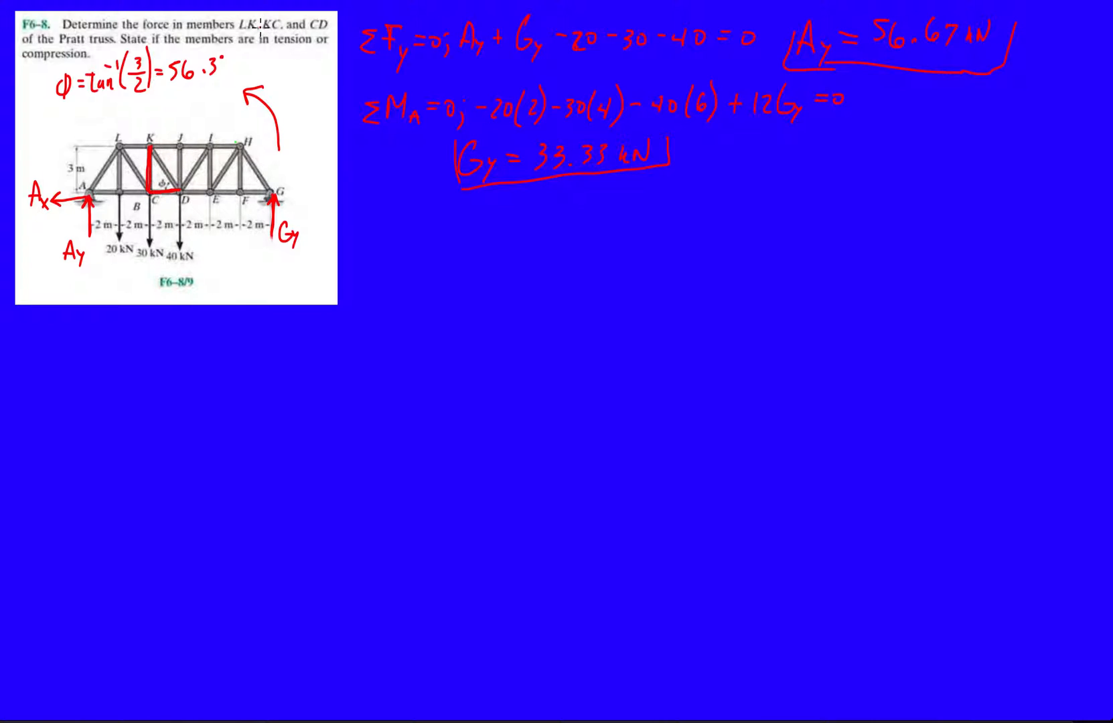
pyautogui.moveTo(223, 127)
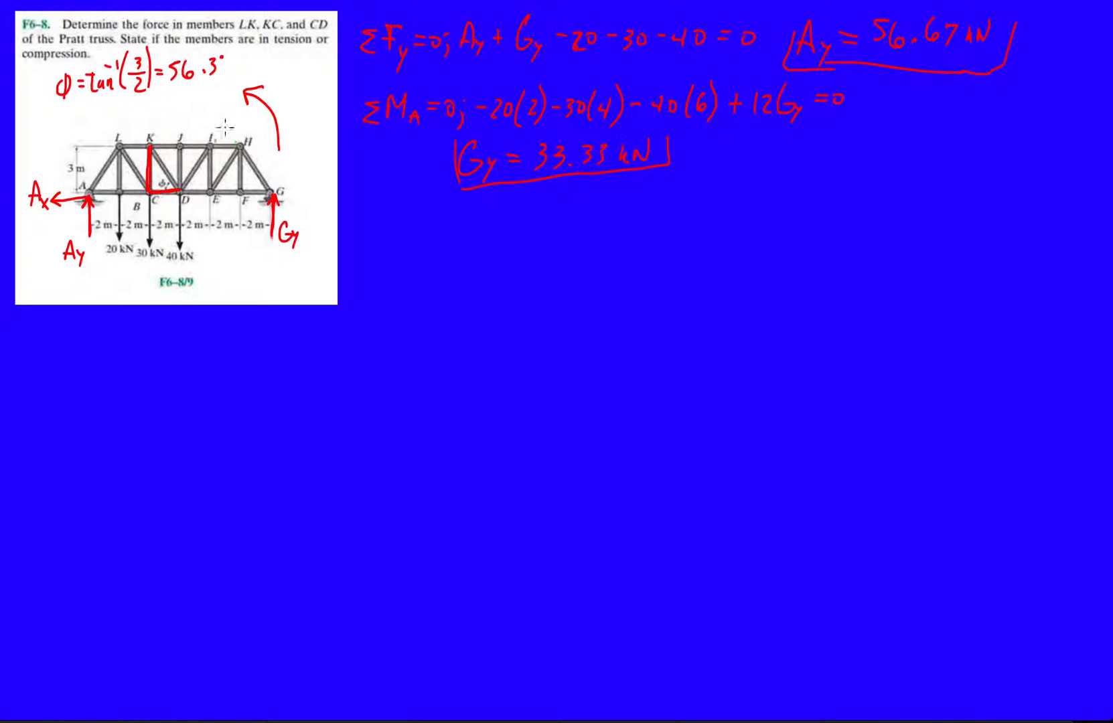
pyautogui.moveTo(117, 147); pyautogui.dragTo(150, 147)
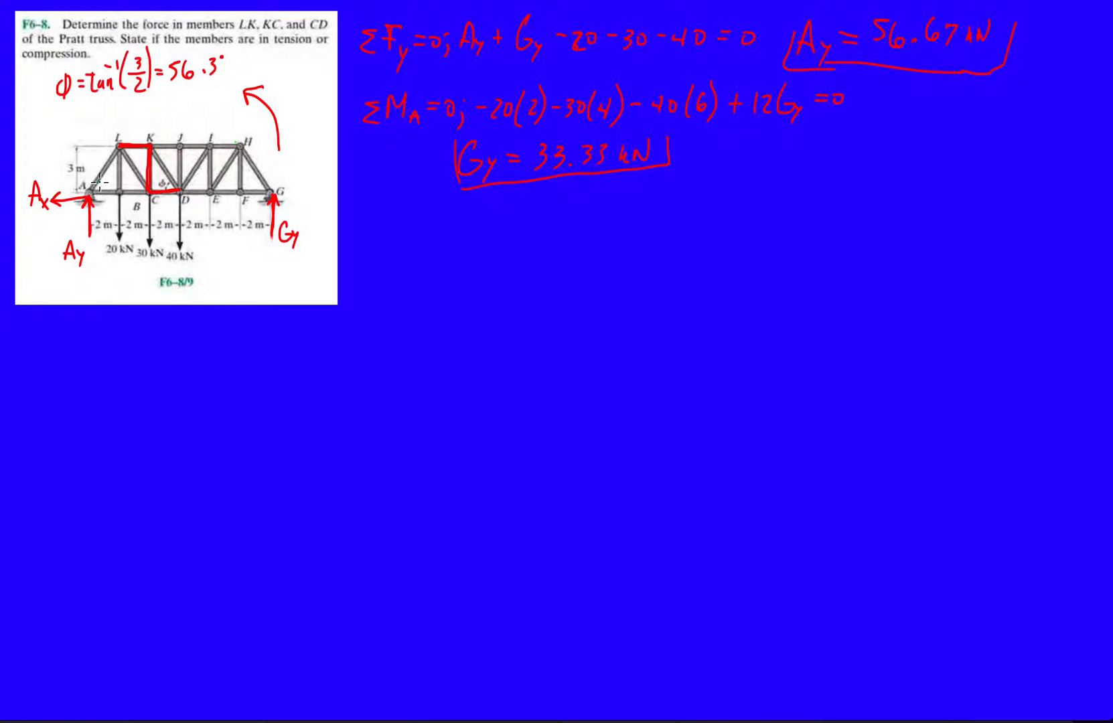
pyautogui.moveTo(163, 179)
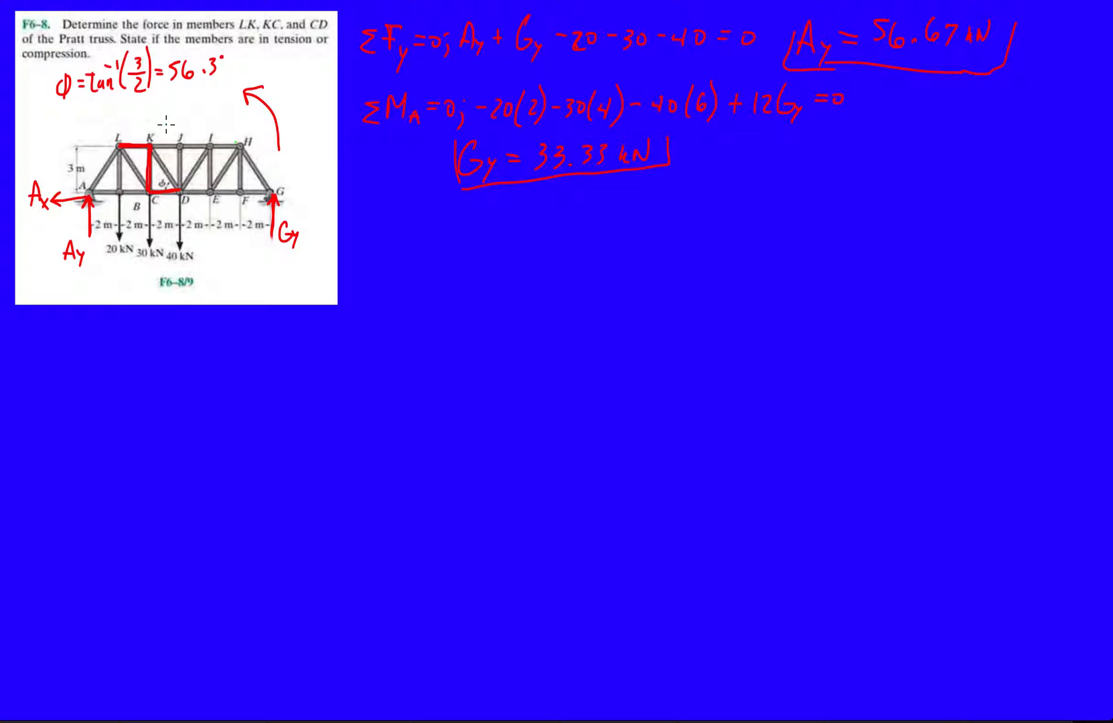
# Step: Erase the red KC marking and draw the section cut through LK, KC and CD
pyautogui.moveTo(164, 131); pyautogui.dragTo(164, 206)
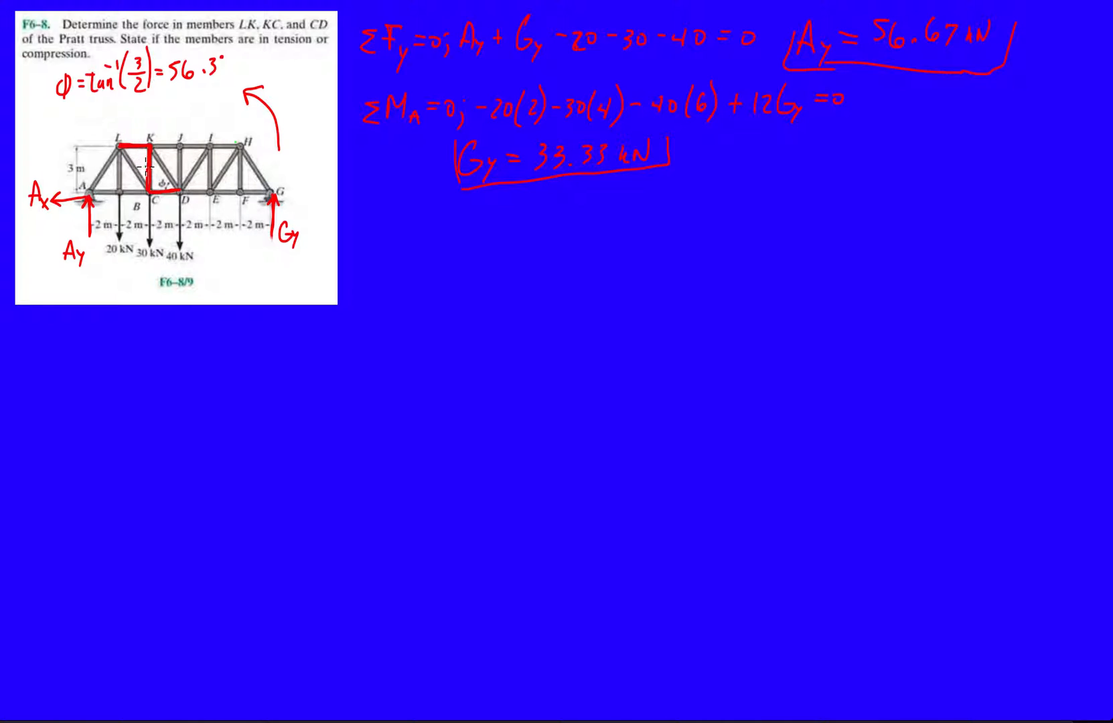
pyautogui.moveTo(138, 149); pyautogui.dragTo(160, 142)
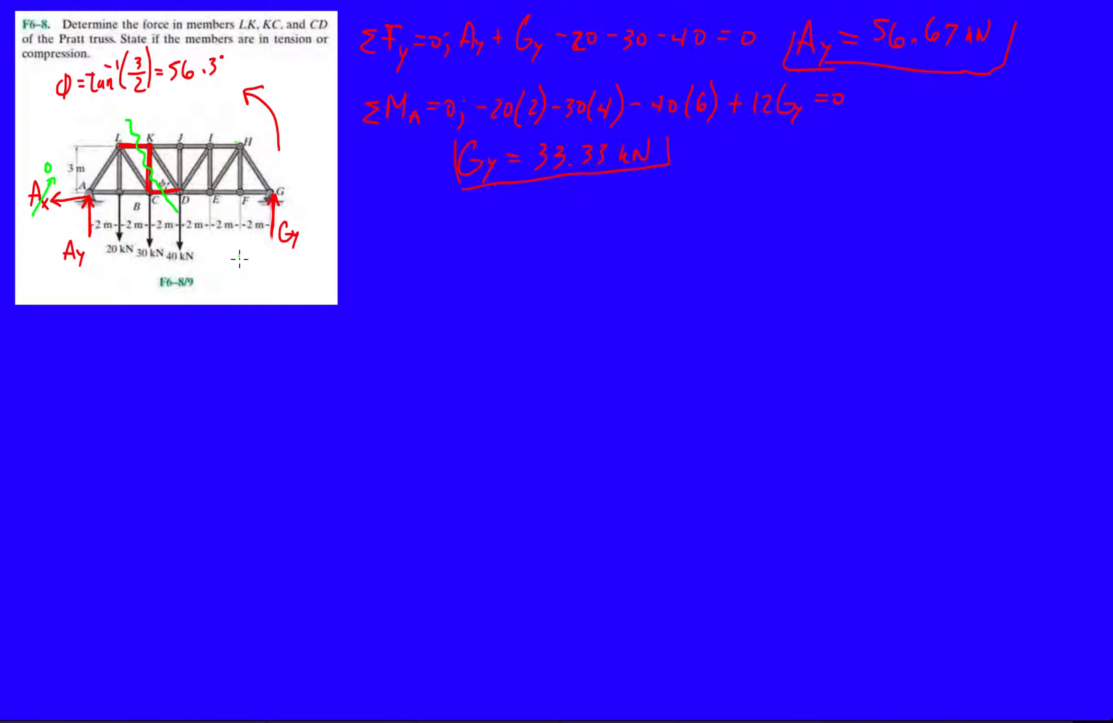
pyautogui.moveTo(107, 404)
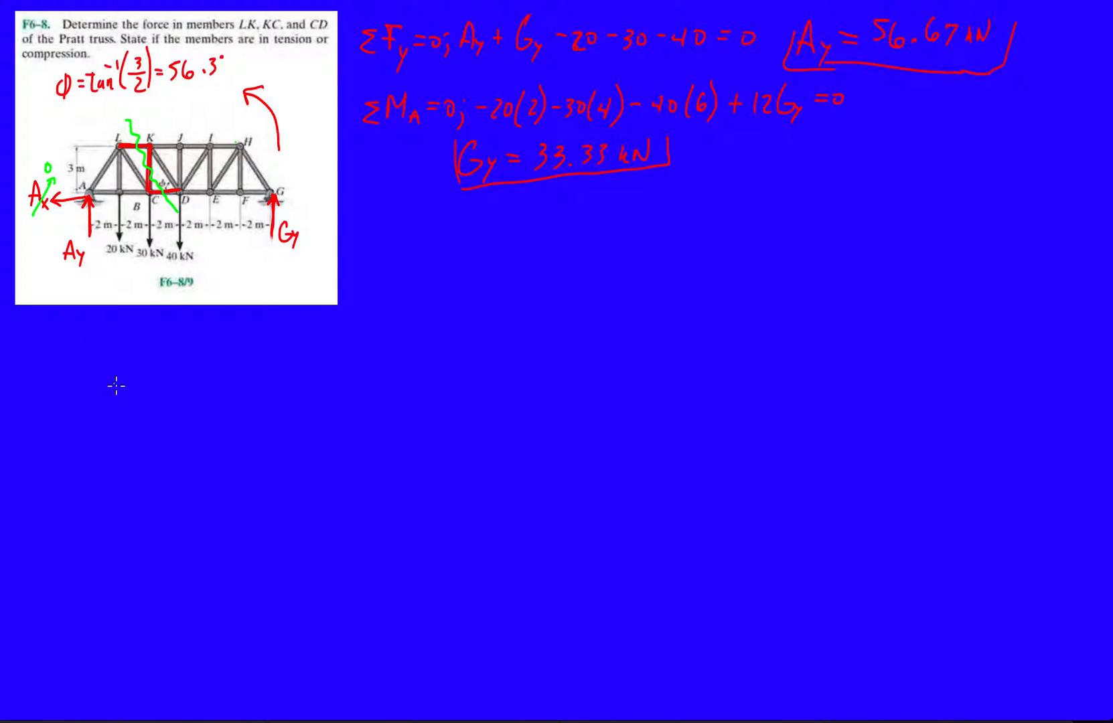
# Step: Sketch the triangular left section and label joints C, L and K
pyautogui.moveTo(112, 378); pyautogui.dragTo(112, 424)
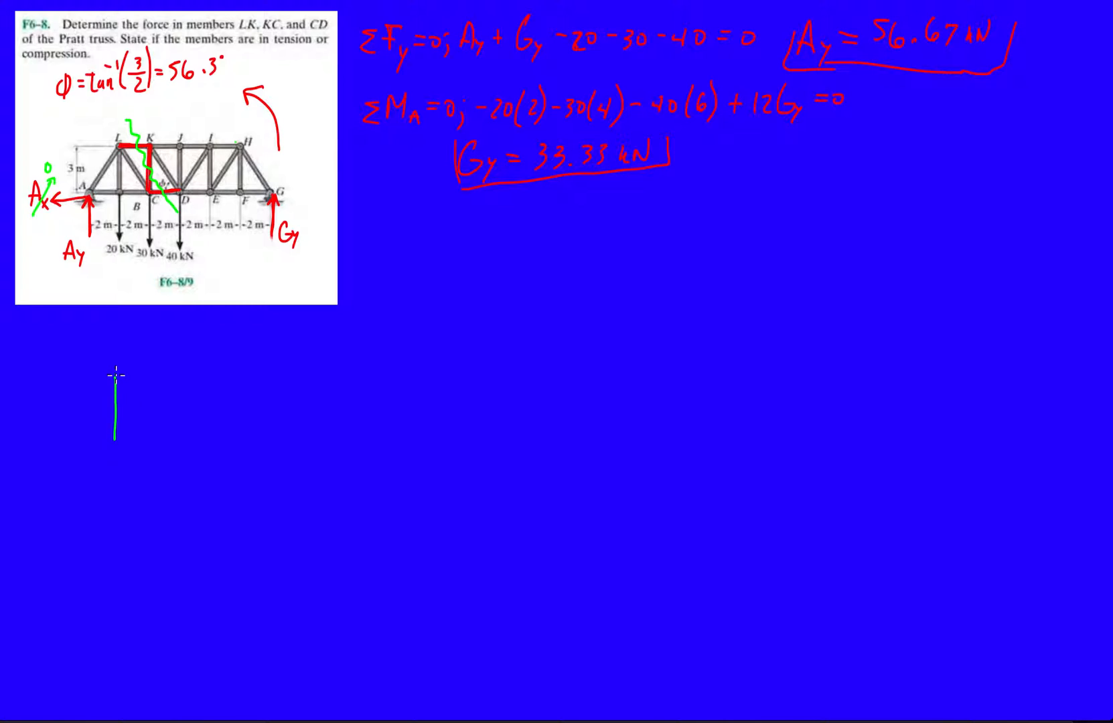
pyautogui.moveTo(115, 372); pyautogui.dragTo(151, 441)
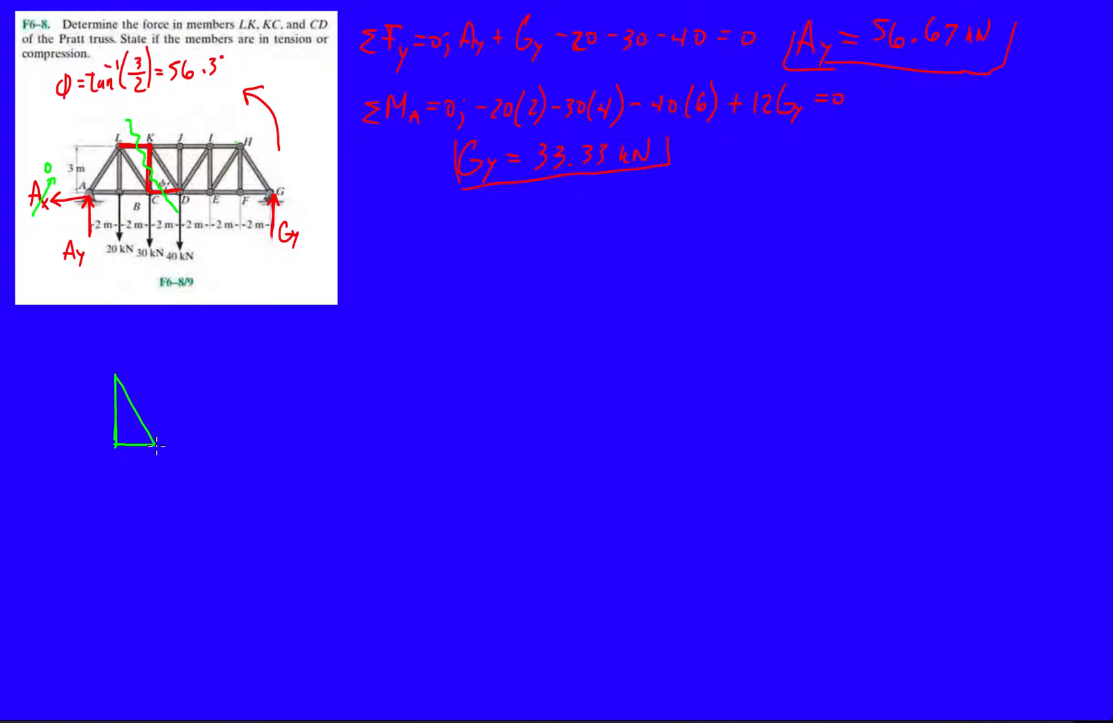
pyautogui.moveTo(113, 377)
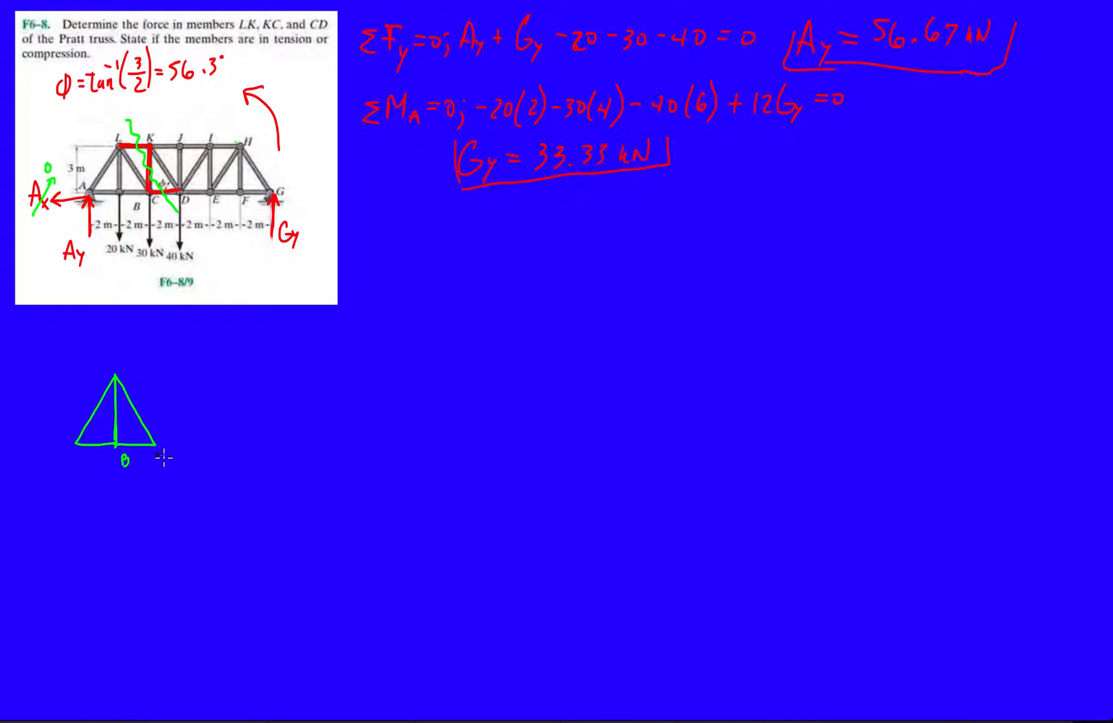
pyautogui.write('C')
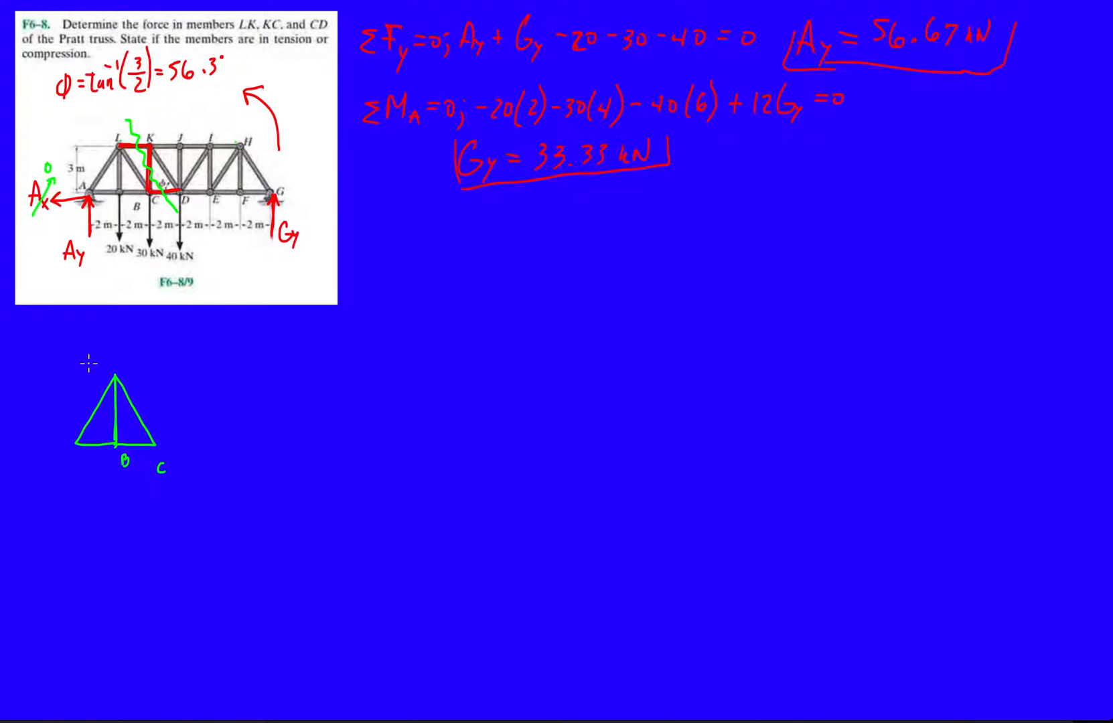
pyautogui.write('L')
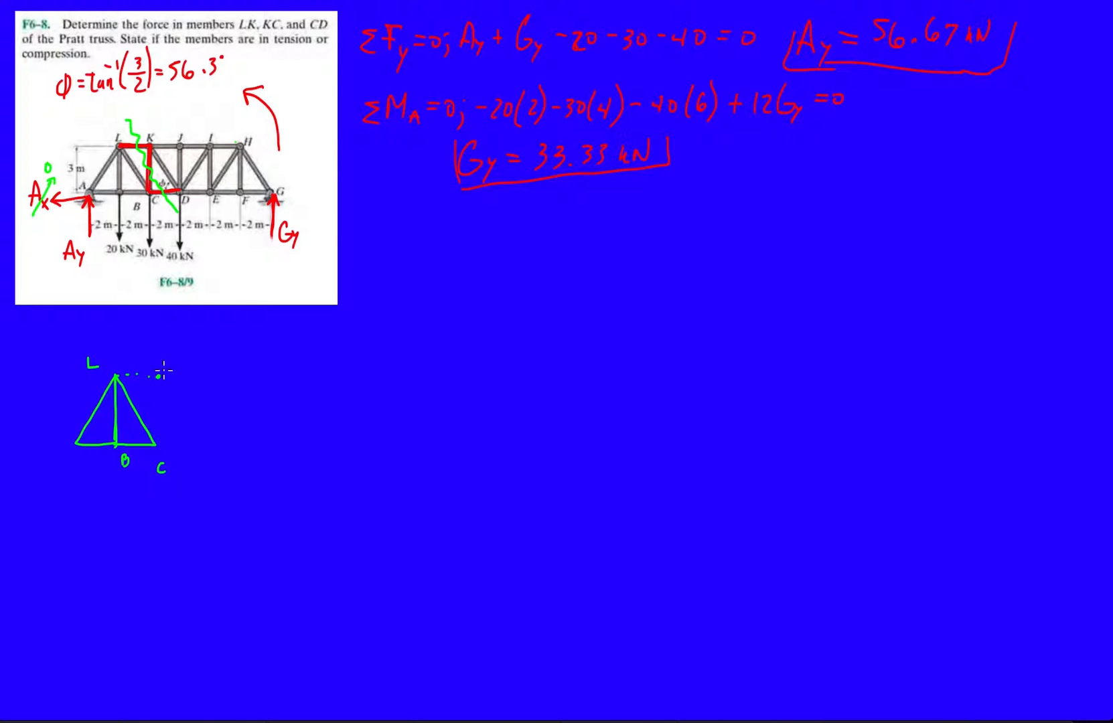
pyautogui.write('K')
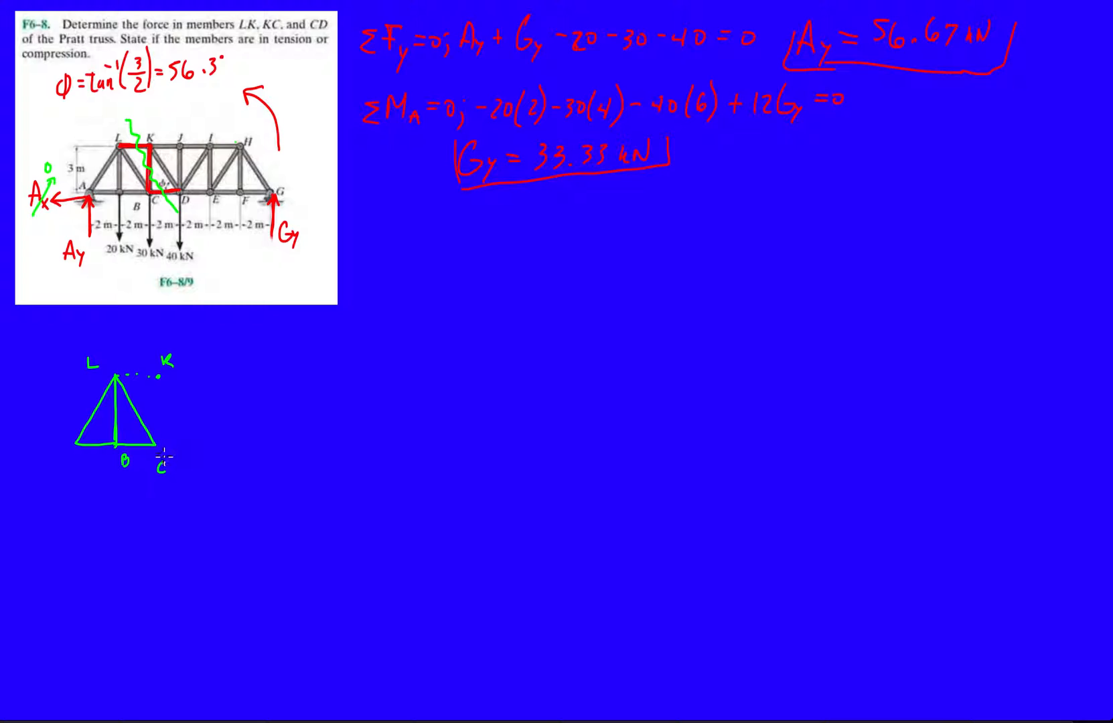
# Step: Add a dotted line to joint D, label it, and draw the LK force arrow
pyautogui.moveTo(165, 448); pyautogui.dragTo(206, 443)
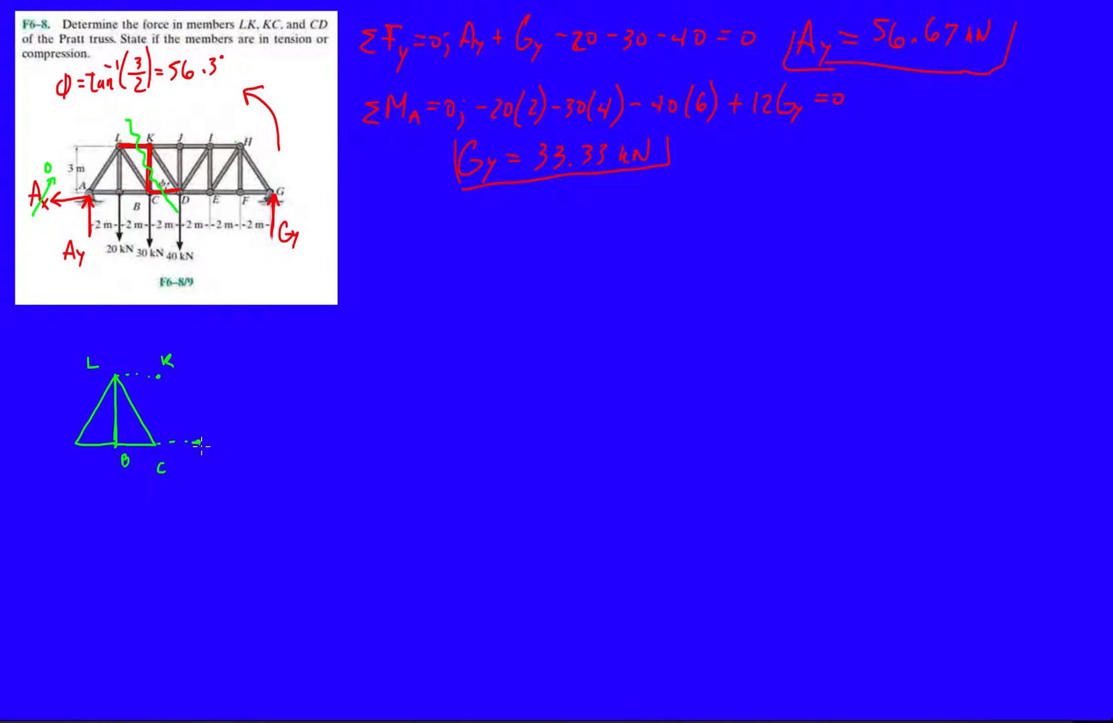
pyautogui.write('D')
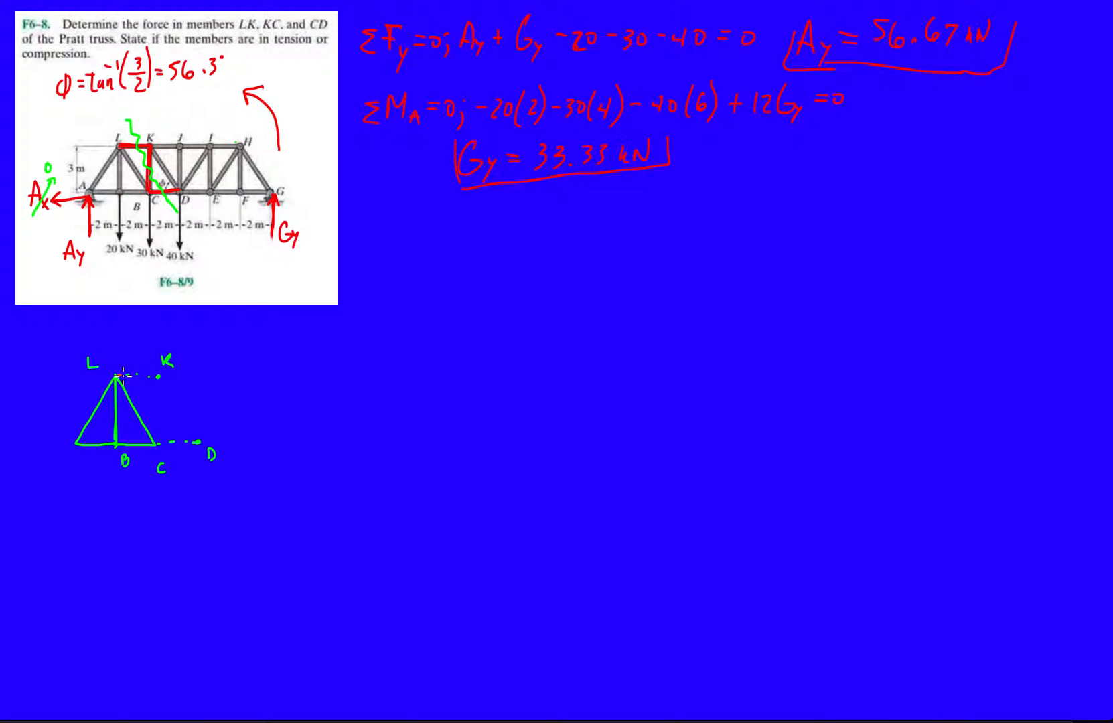
pyautogui.moveTo(117, 372); pyautogui.dragTo(153, 369)
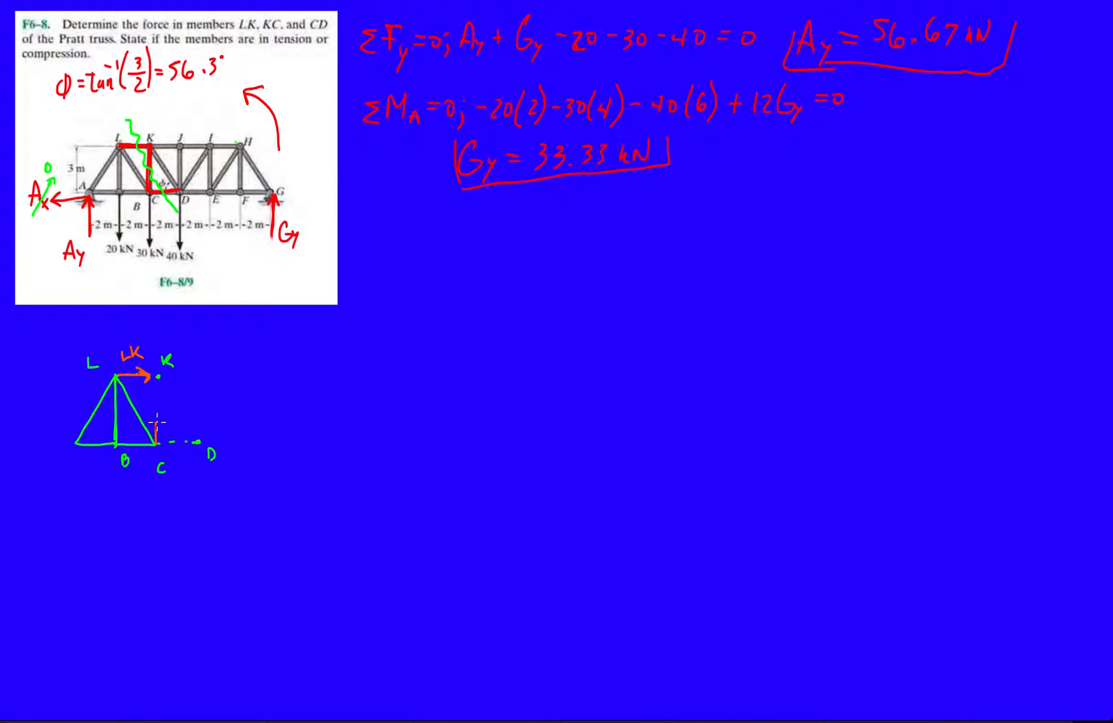
# Step: Draw and label the CK upward and CD rightward member force arrows
pyautogui.moveTo(159, 447); pyautogui.dragTo(158, 408)
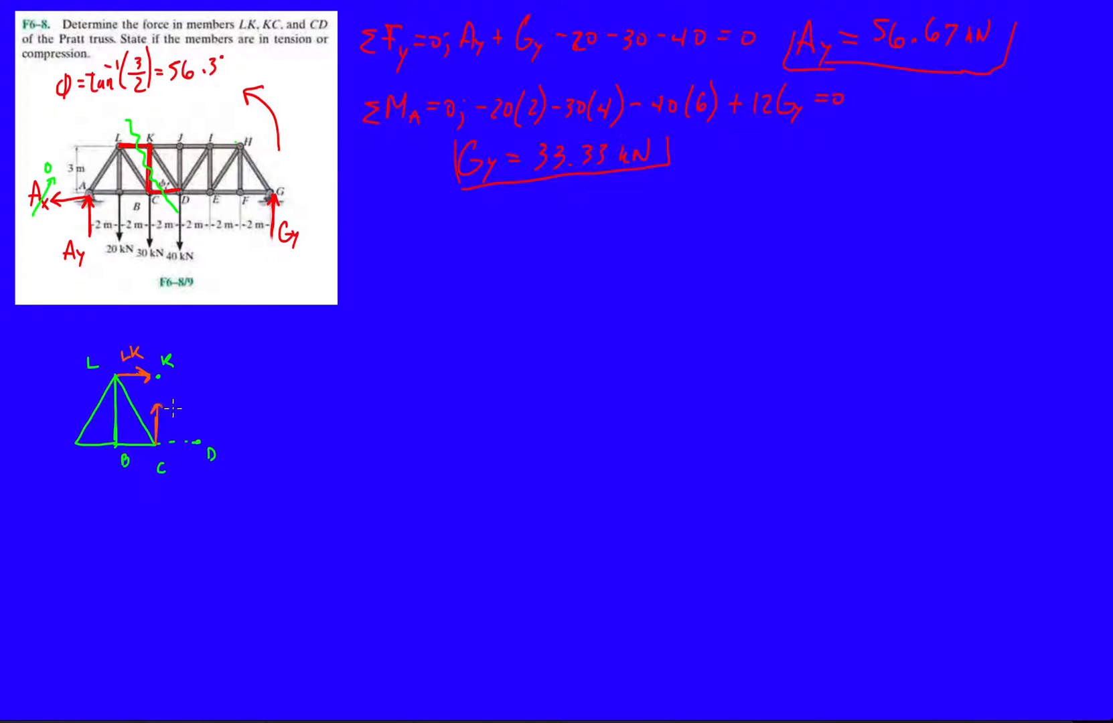
pyautogui.write('CK')
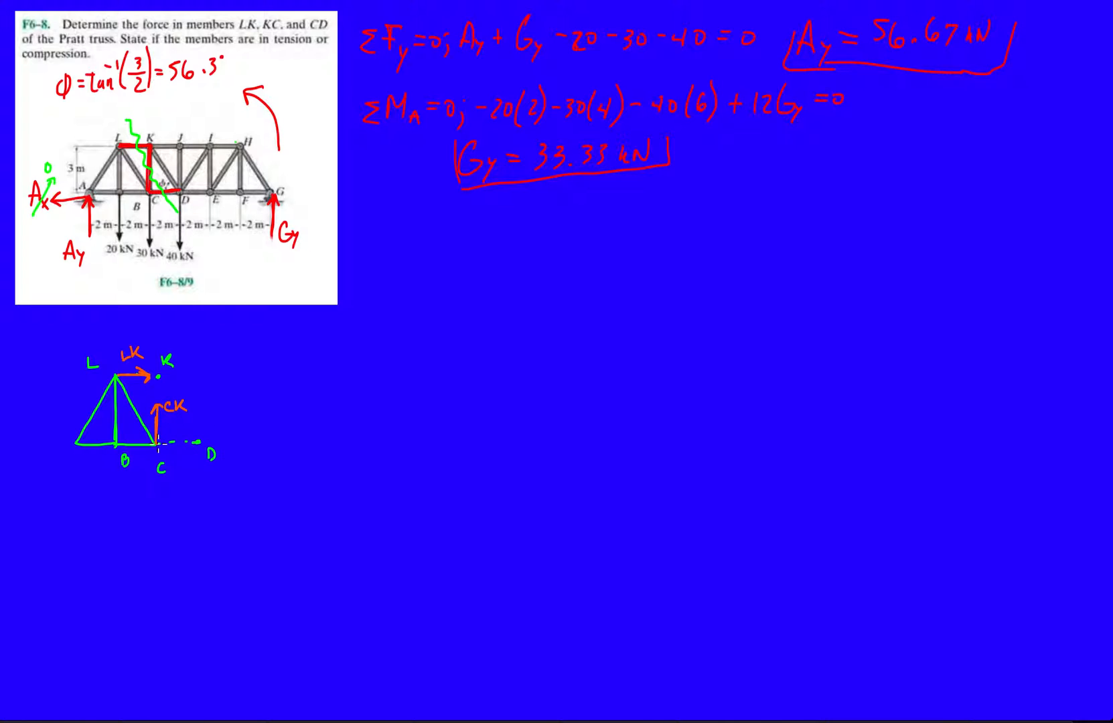
pyautogui.moveTo(158, 444); pyautogui.dragTo(199, 442)
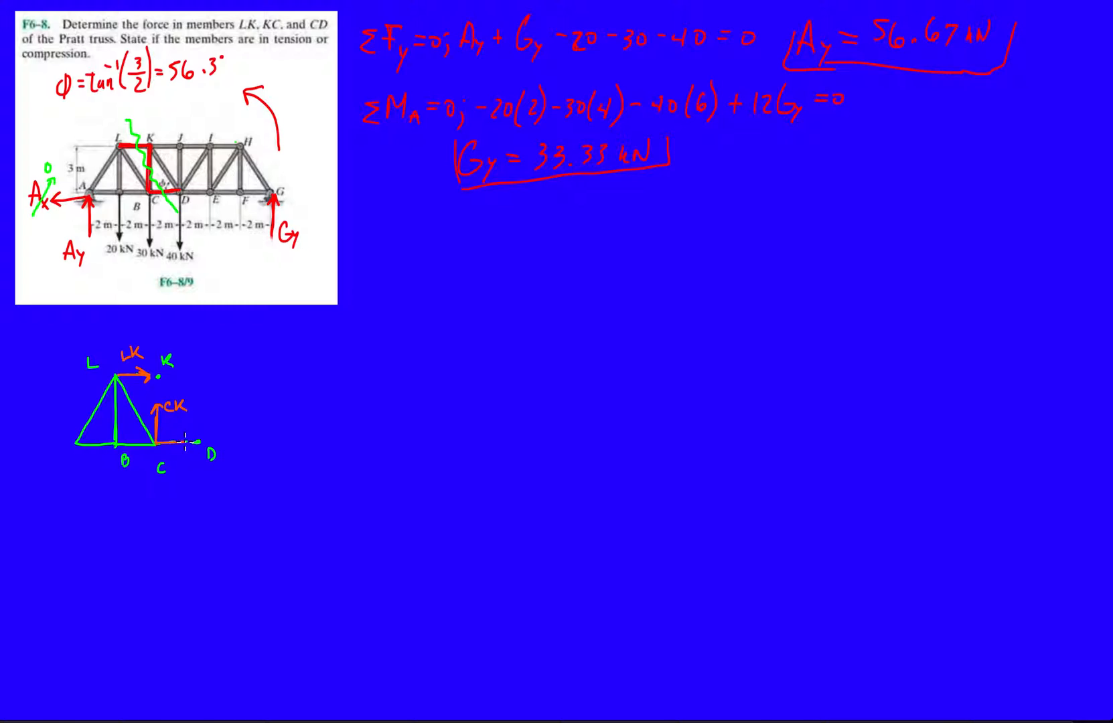
pyautogui.moveTo(158, 446); pyautogui.dragTo(199, 441)
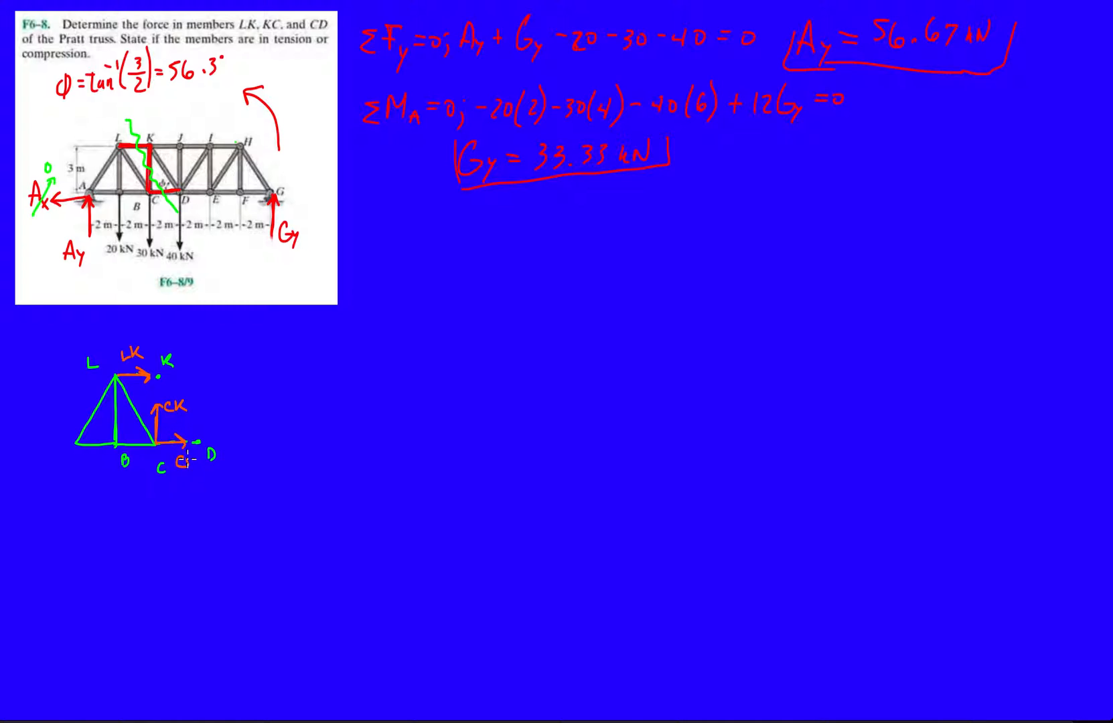
pyautogui.write('CD')
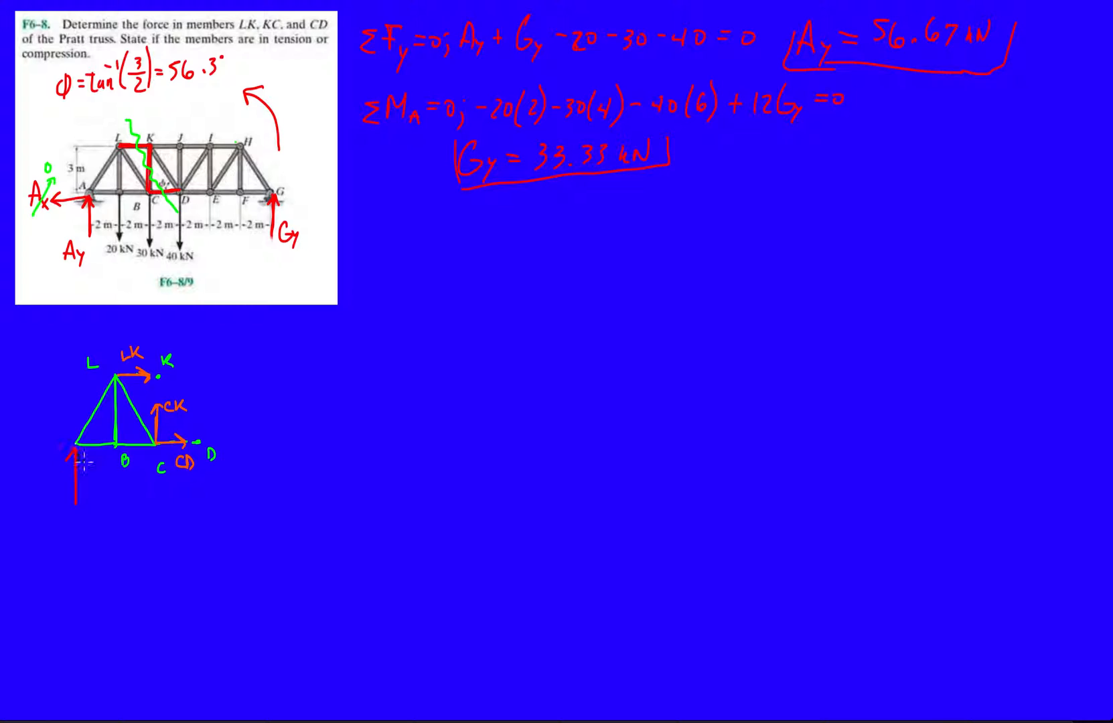
# Step: Add the 56.67 support reaction and the downward 20 and 30 load arrows
pyautogui.write('5')
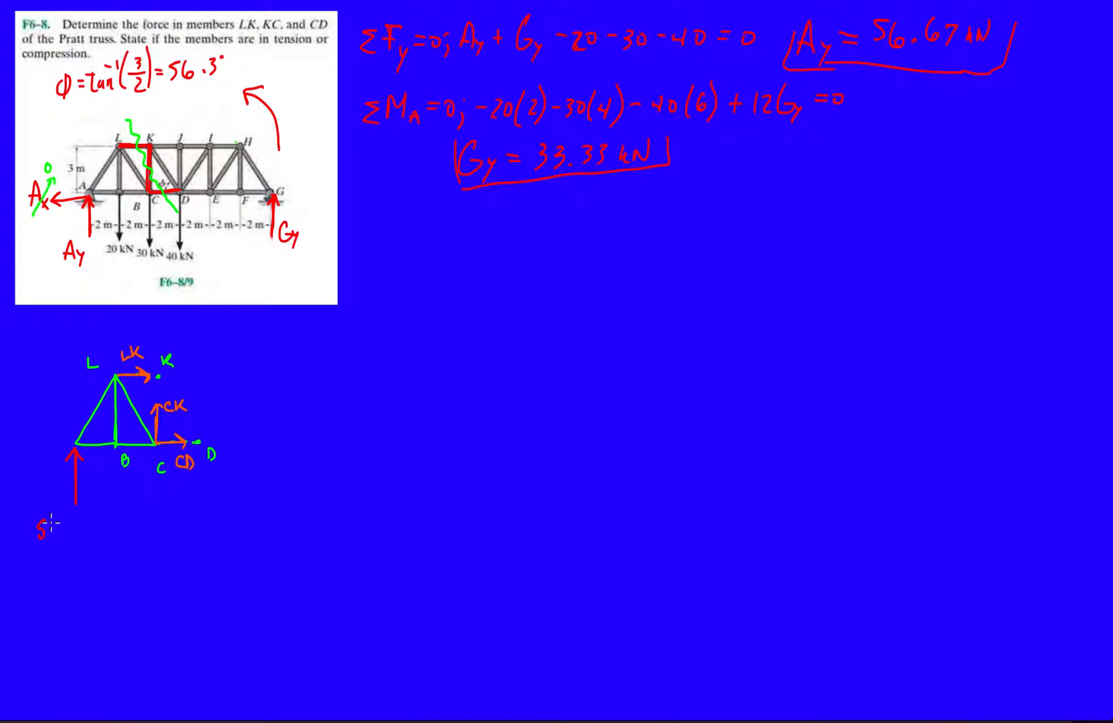
pyautogui.write('56.67')
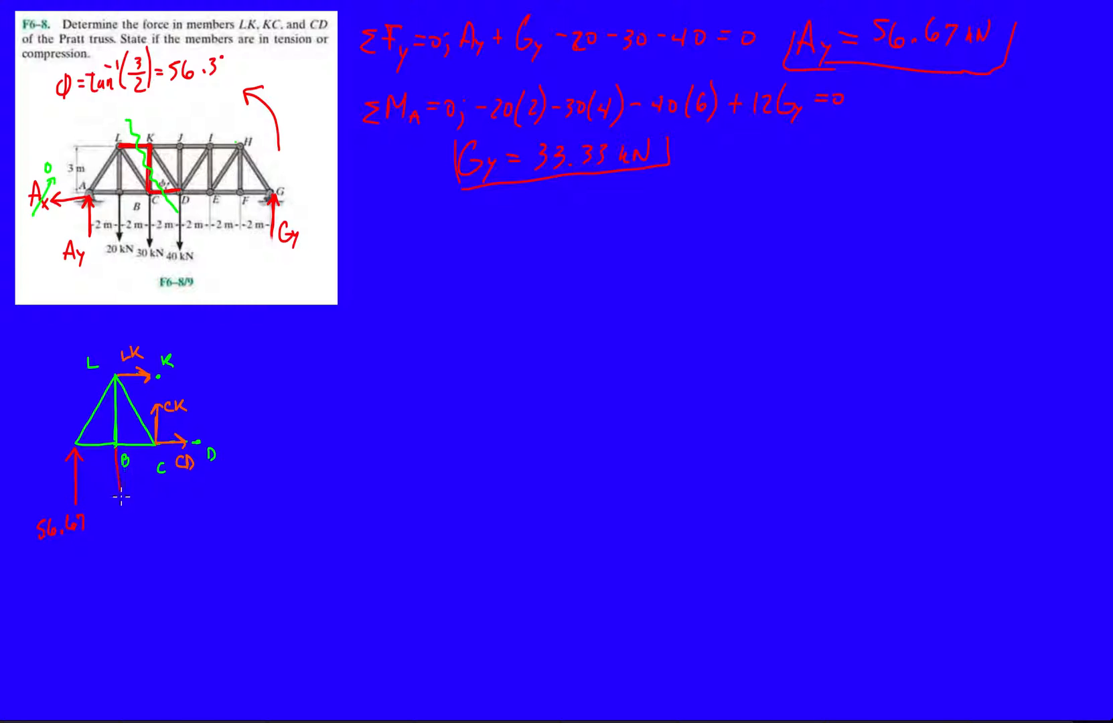
pyautogui.moveTo(121, 483); pyautogui.dragTo(121, 511)
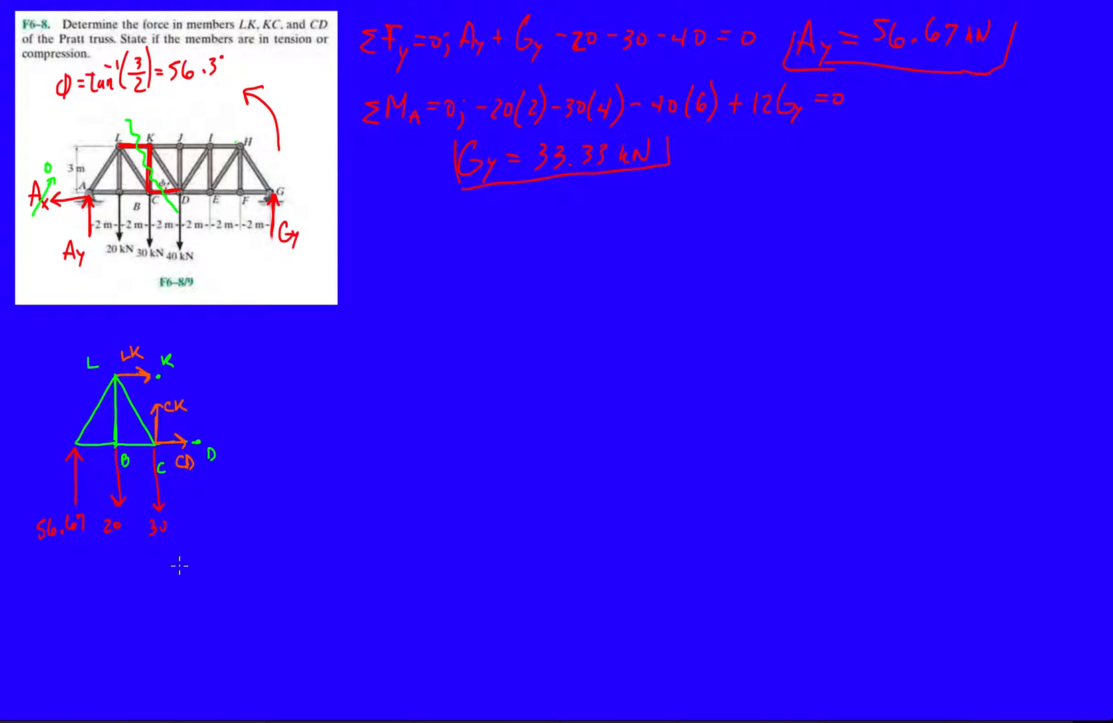
pyautogui.moveTo(163, 578)
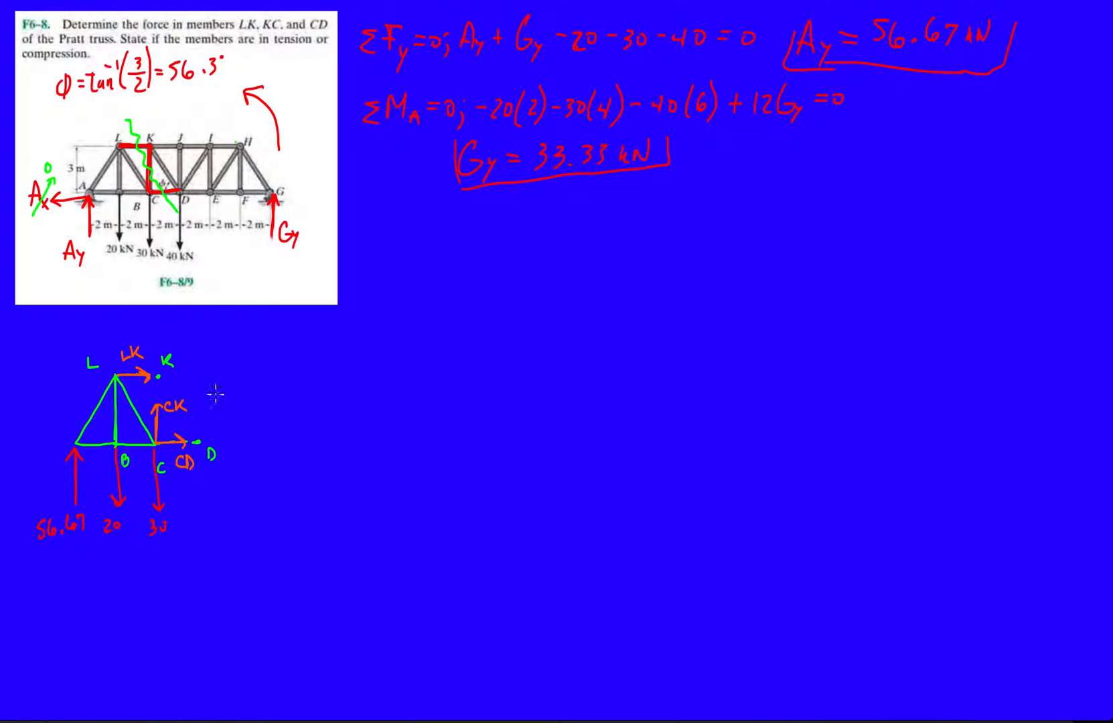
pyautogui.moveTo(264, 336)
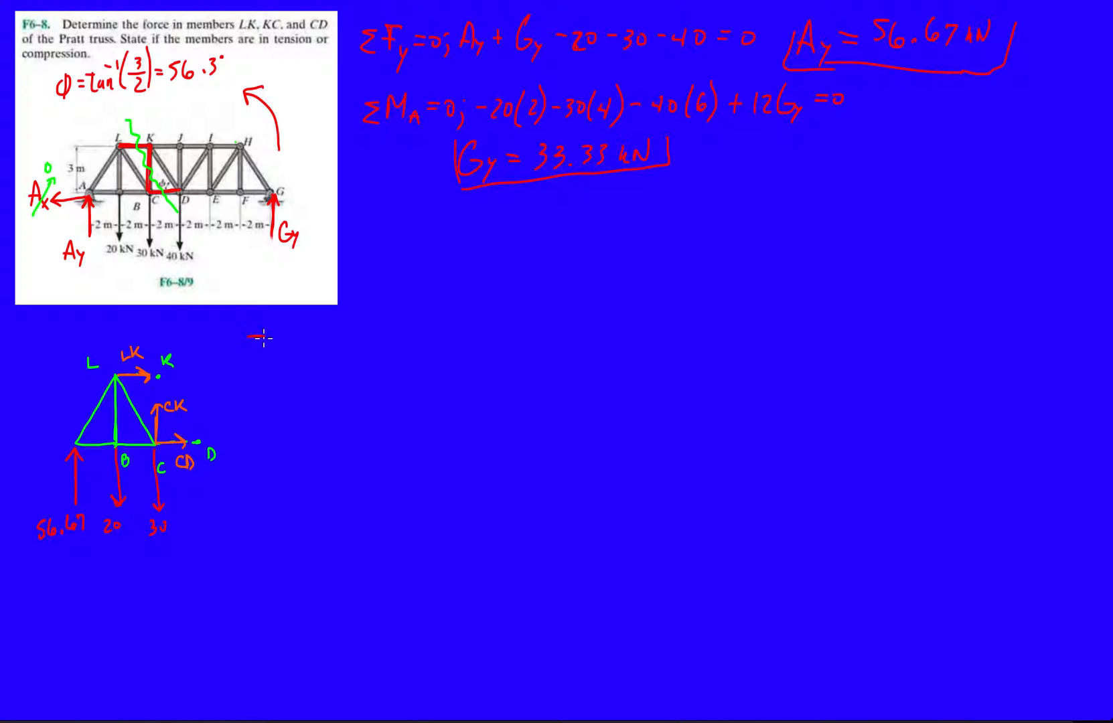
# Step: Write ΣMc = 0; and begin the first term with 56.6
pyautogui.write('ΣF')
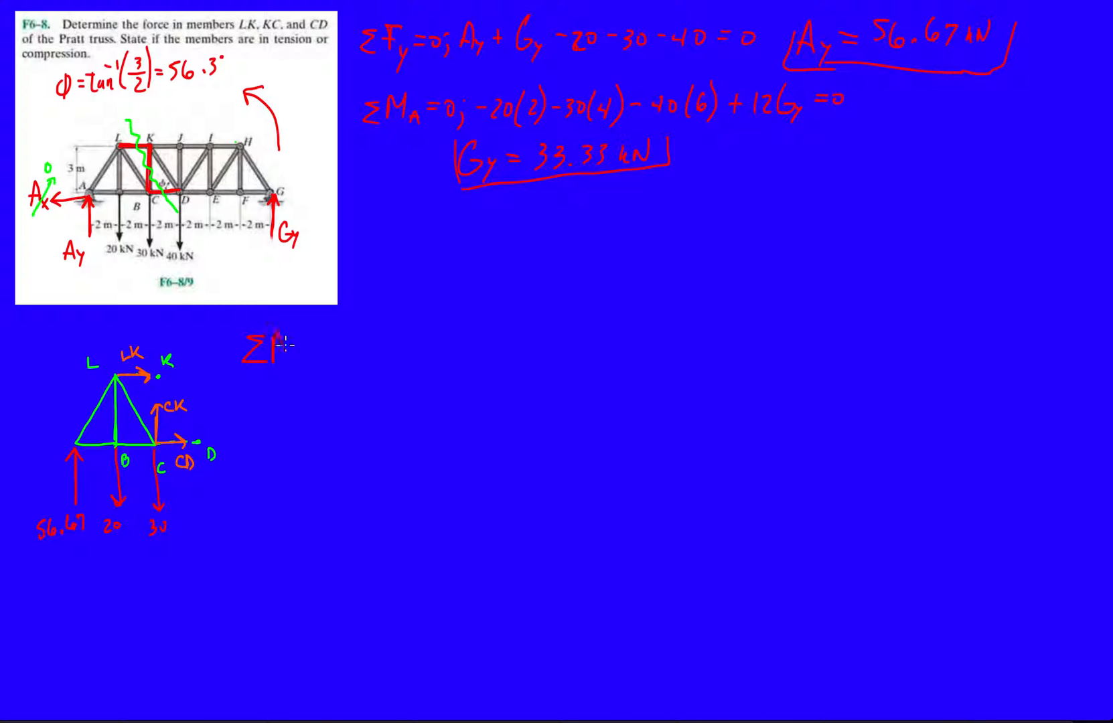
pyautogui.write('M')
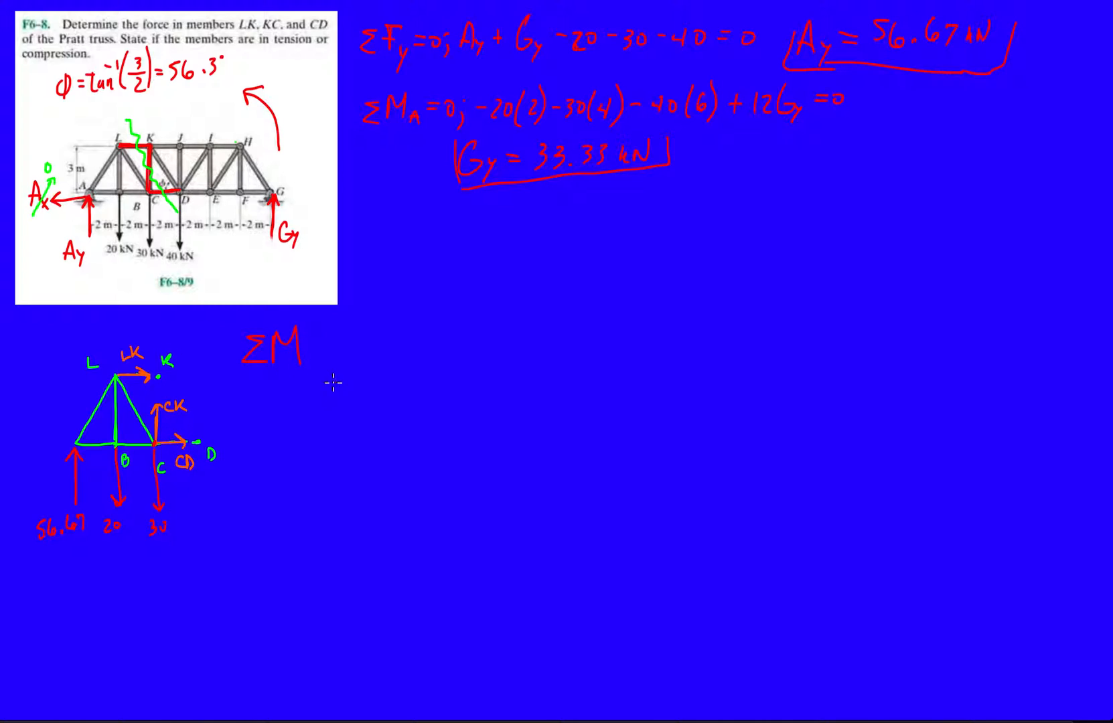
pyautogui.write('_c=0;')
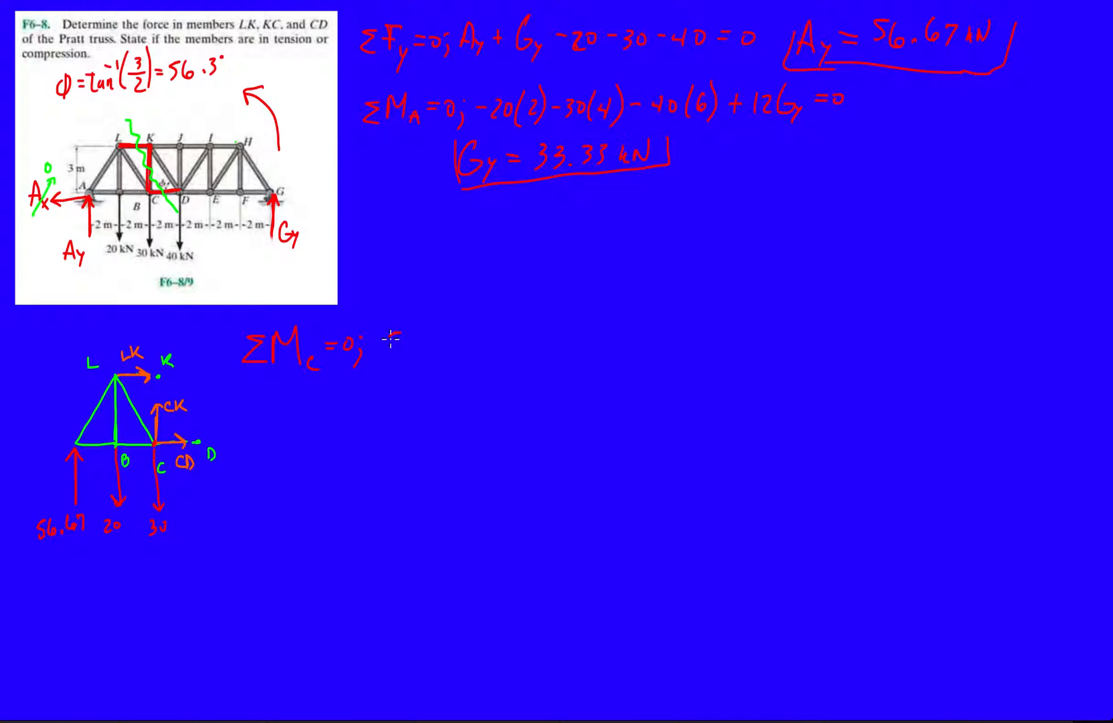
pyautogui.write('56.6')
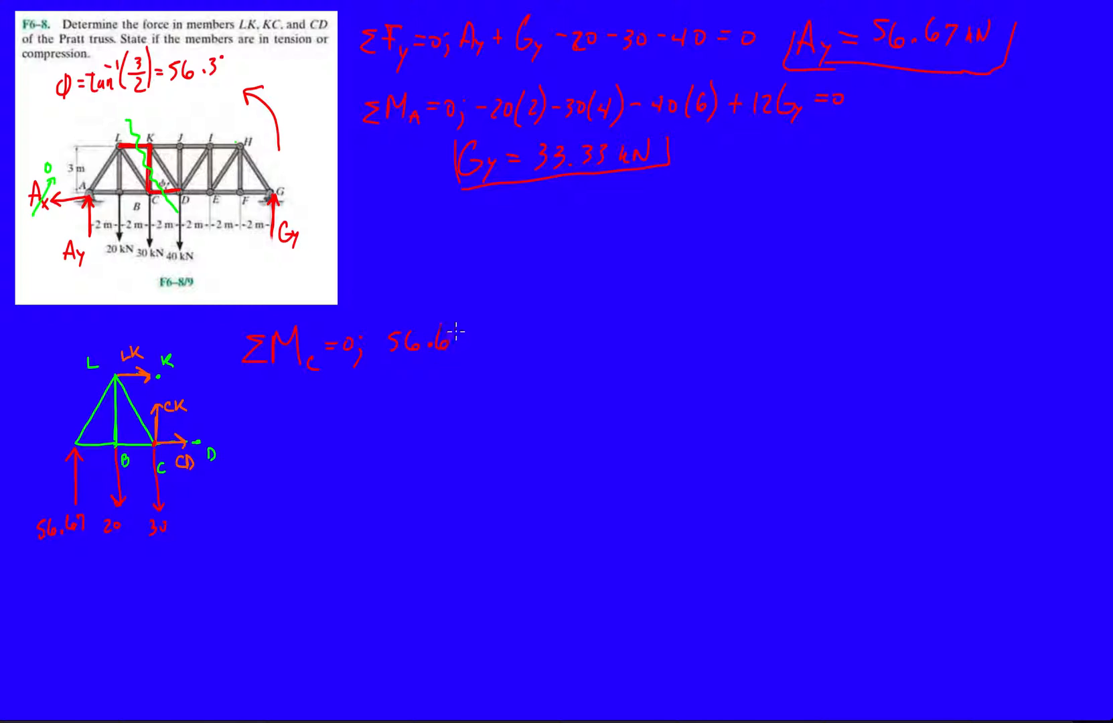